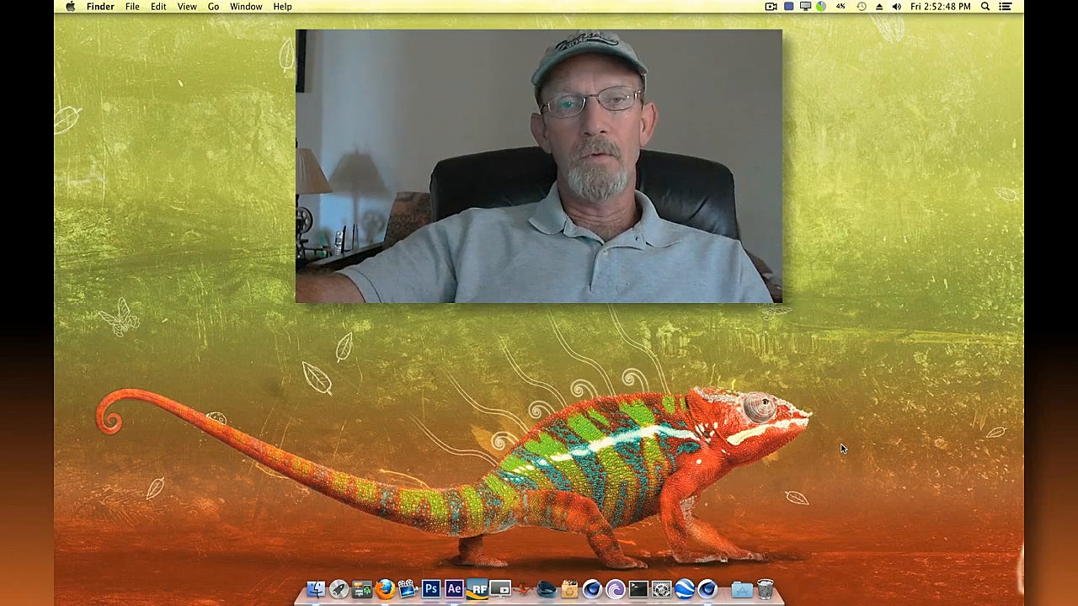
# Launch Firefox from the Dock to reach the Riptide Pro page on skinprops.com
pyautogui.click(382, 583)
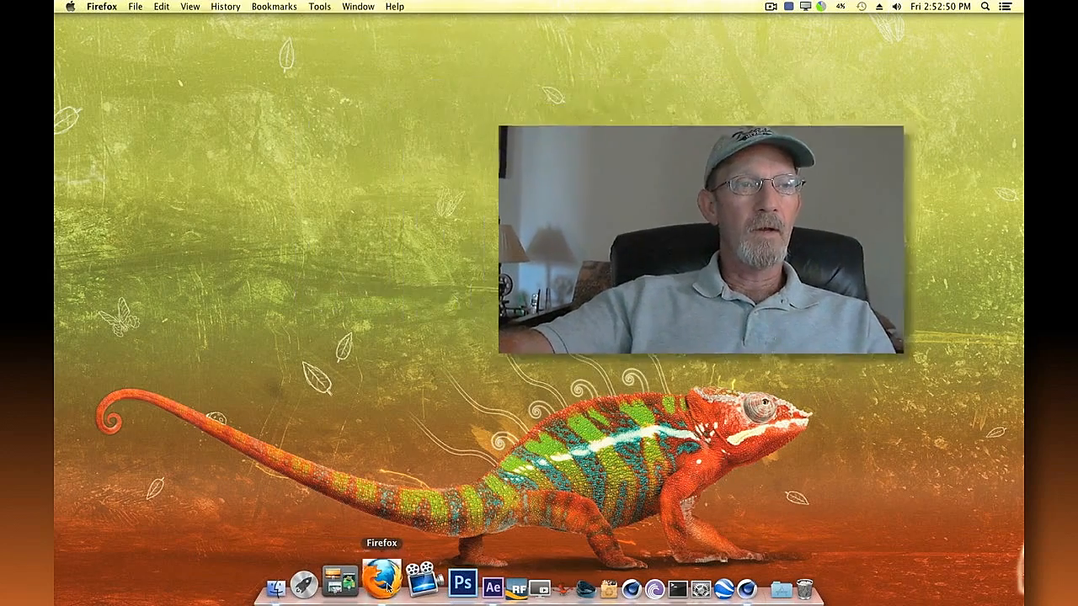
pyautogui.click(382, 581)
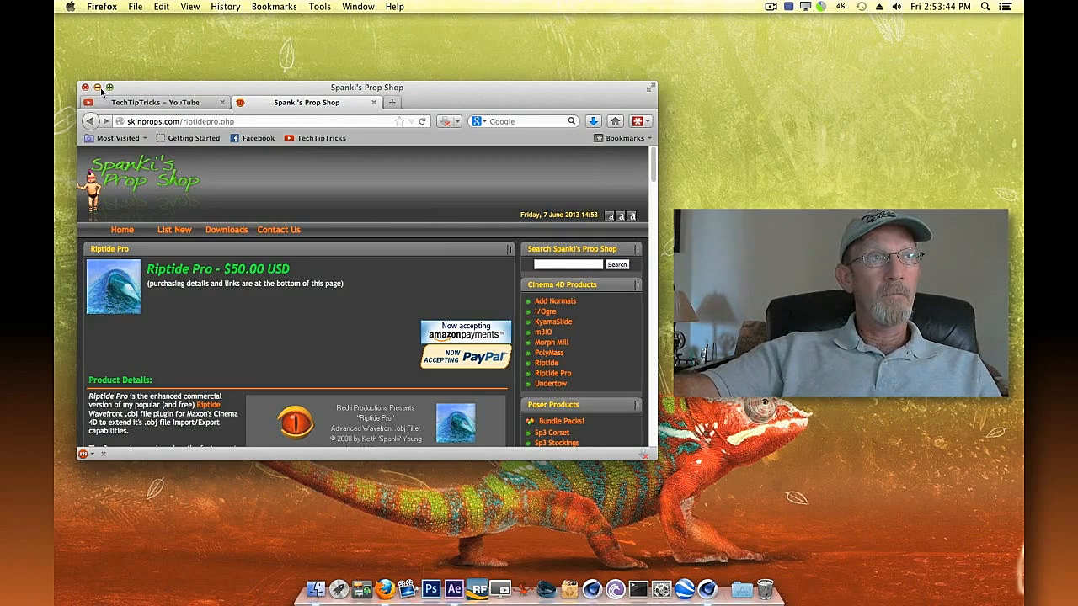
# Switch to Cinema 4D showing the sphere, walled floor and cylinders dynamics scene
pyautogui.click(97, 88)
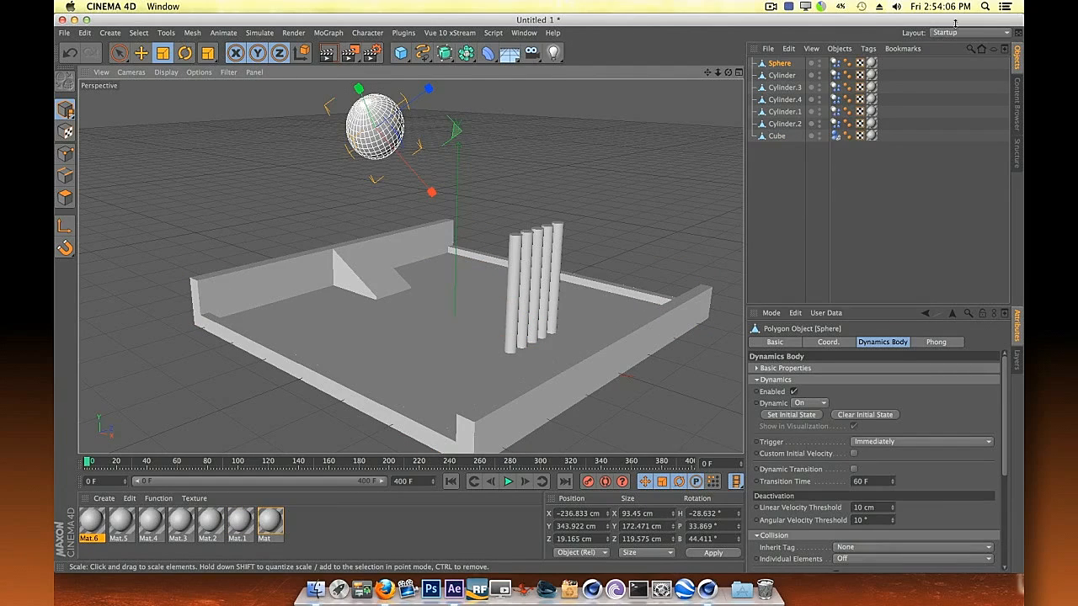
pyautogui.moveTo(768, 183)
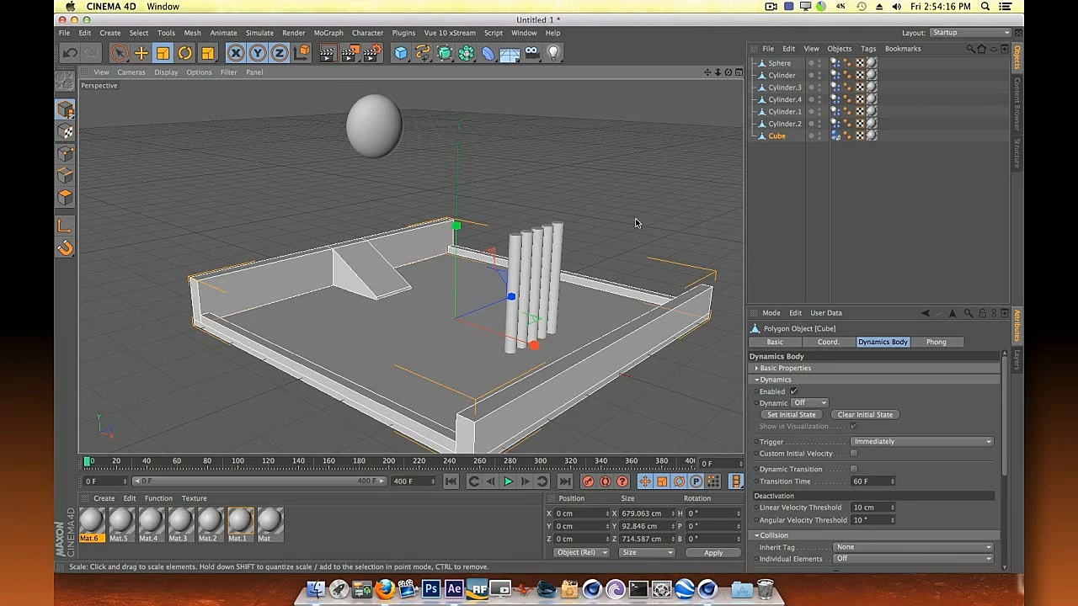
pyautogui.moveTo(468, 163)
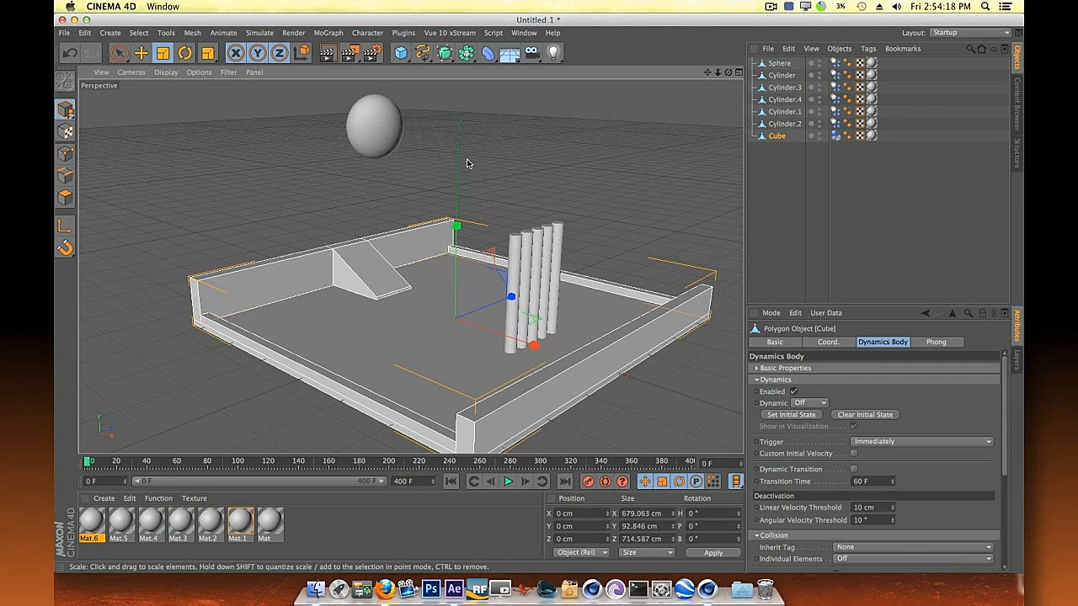
pyautogui.moveTo(377, 218)
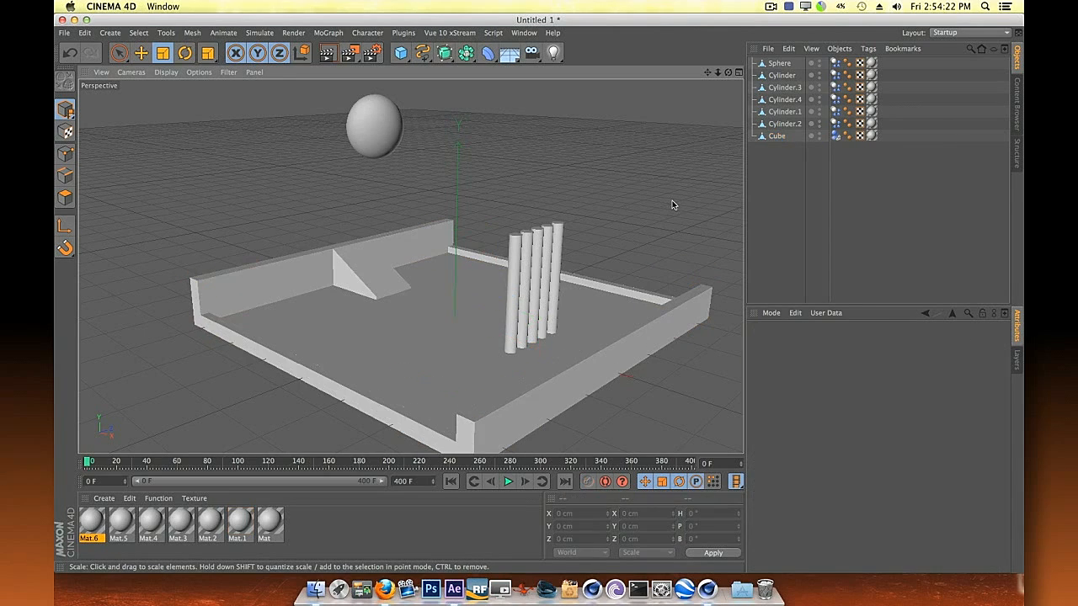
pyautogui.moveTo(311, 167)
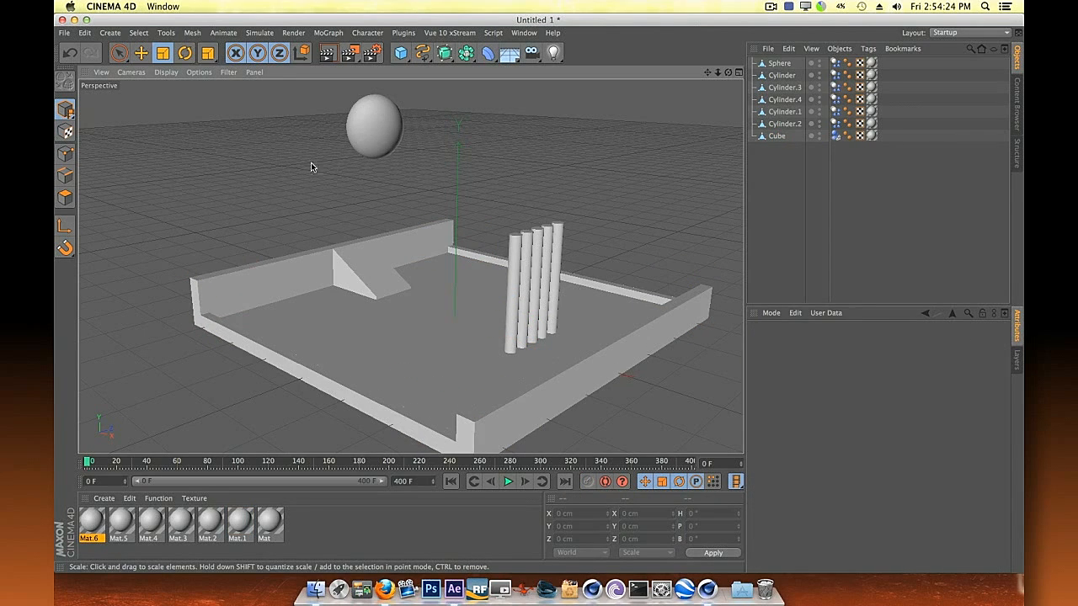
# Export the scene as a Wavefront OBJ named 'static' on the Desktop with default scale
pyautogui.click(64, 34)
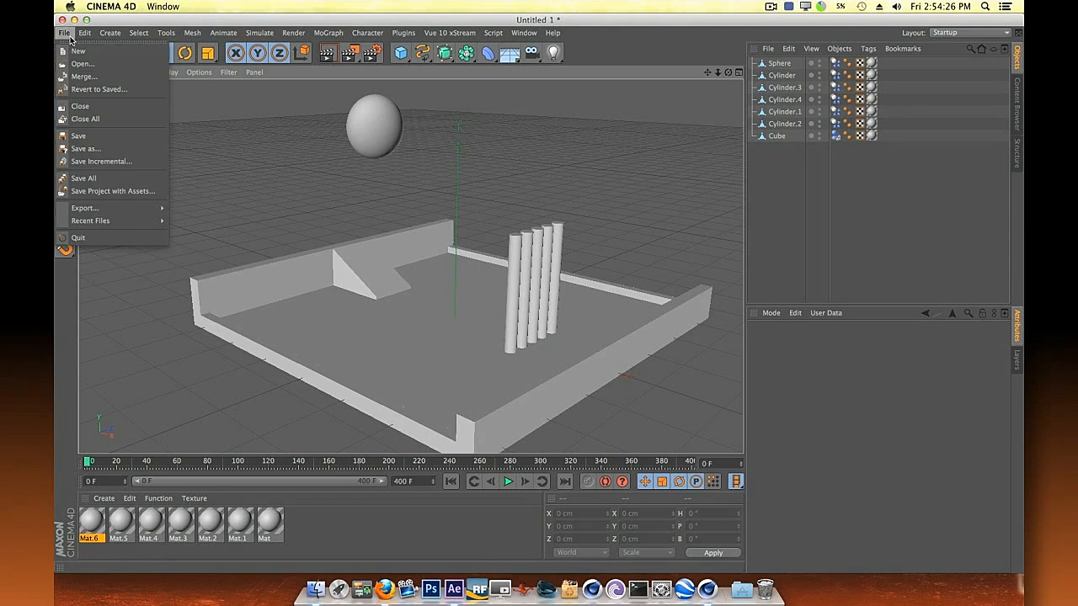
pyautogui.click(84, 209)
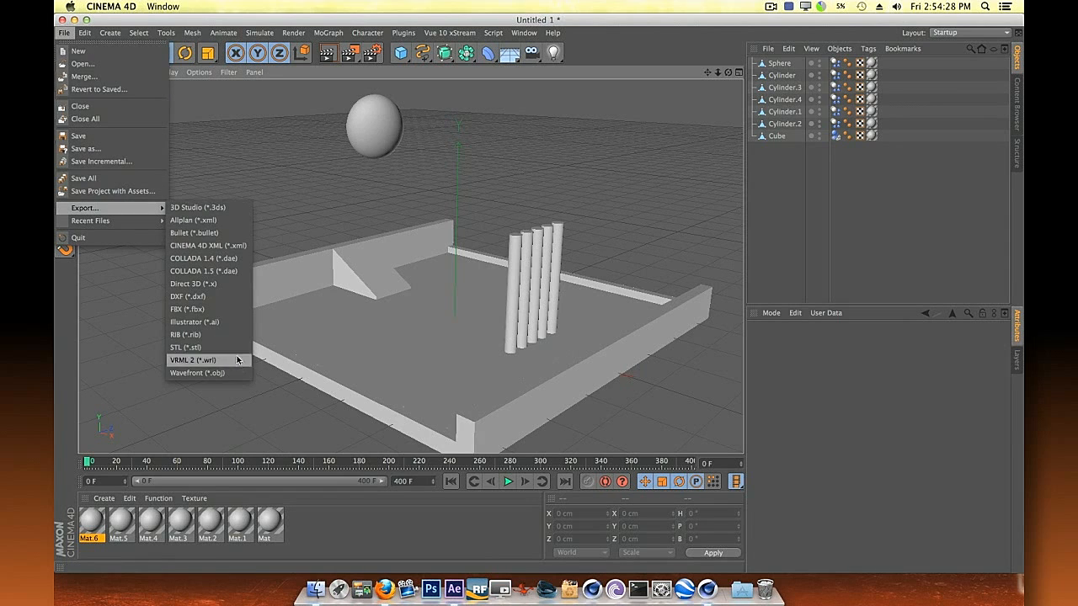
pyautogui.click(202, 374)
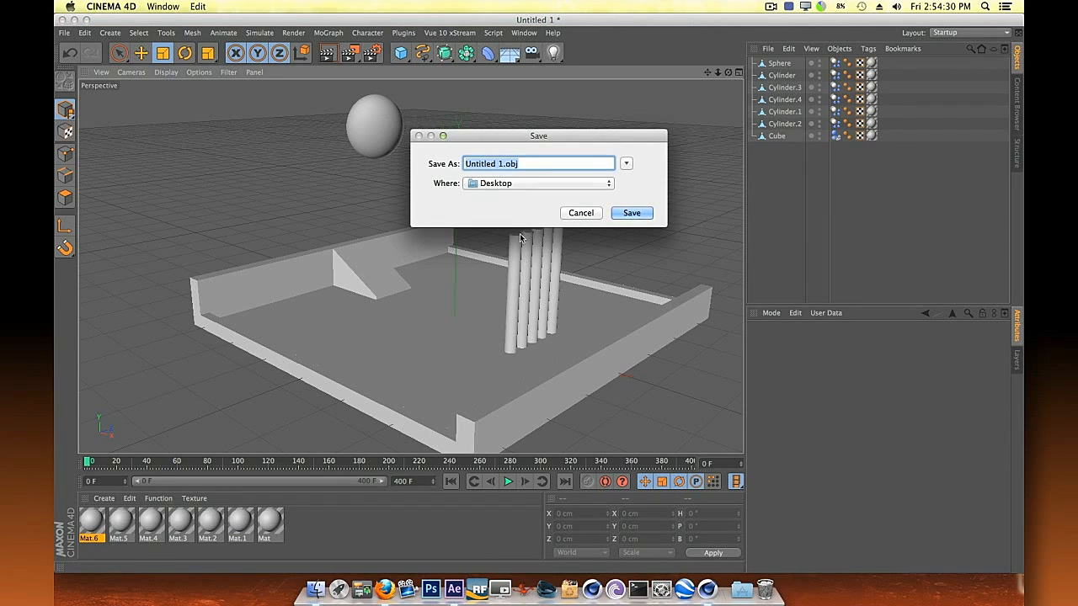
pyautogui.write('s')
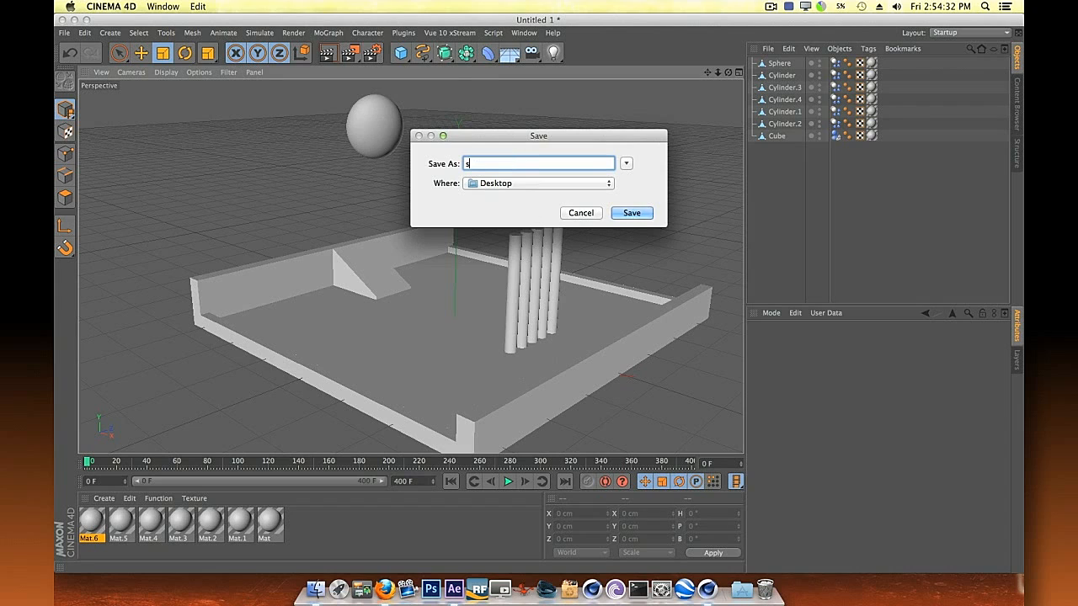
pyautogui.write('tatic')
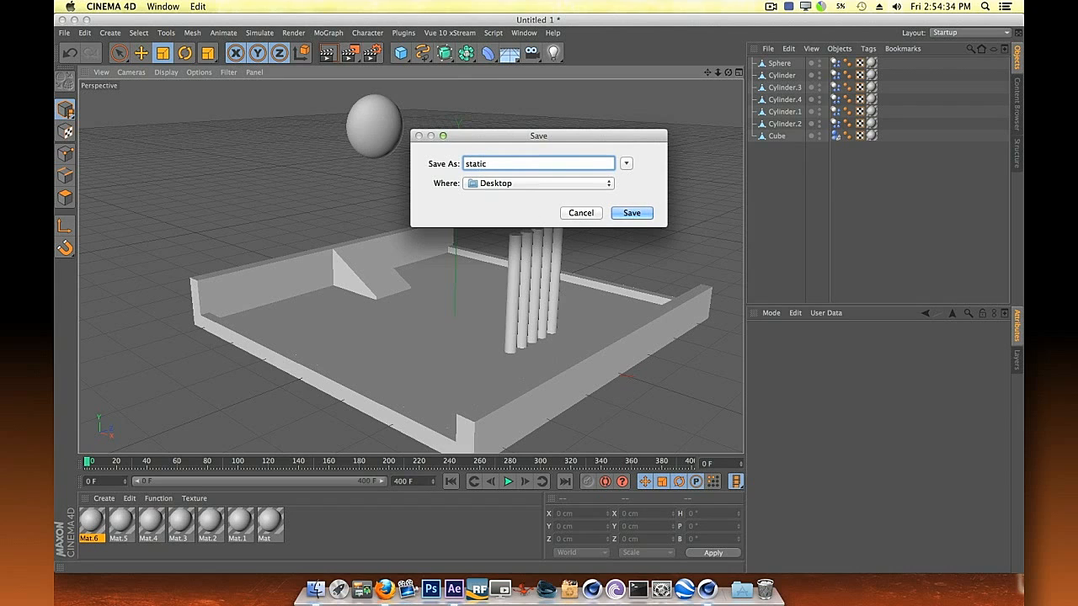
pyautogui.click(630, 212)
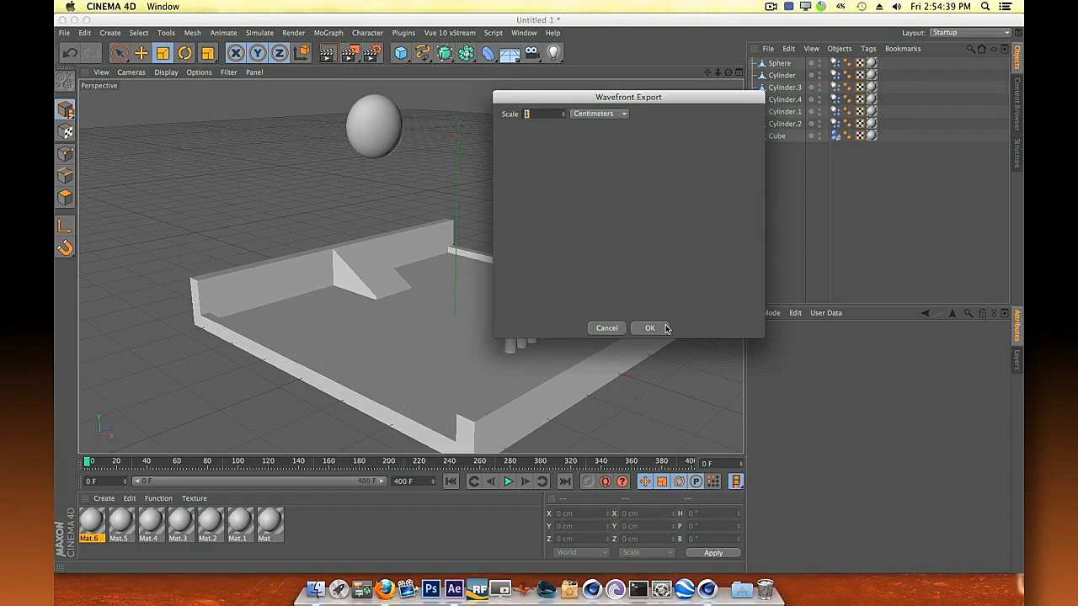
pyautogui.click(650, 327)
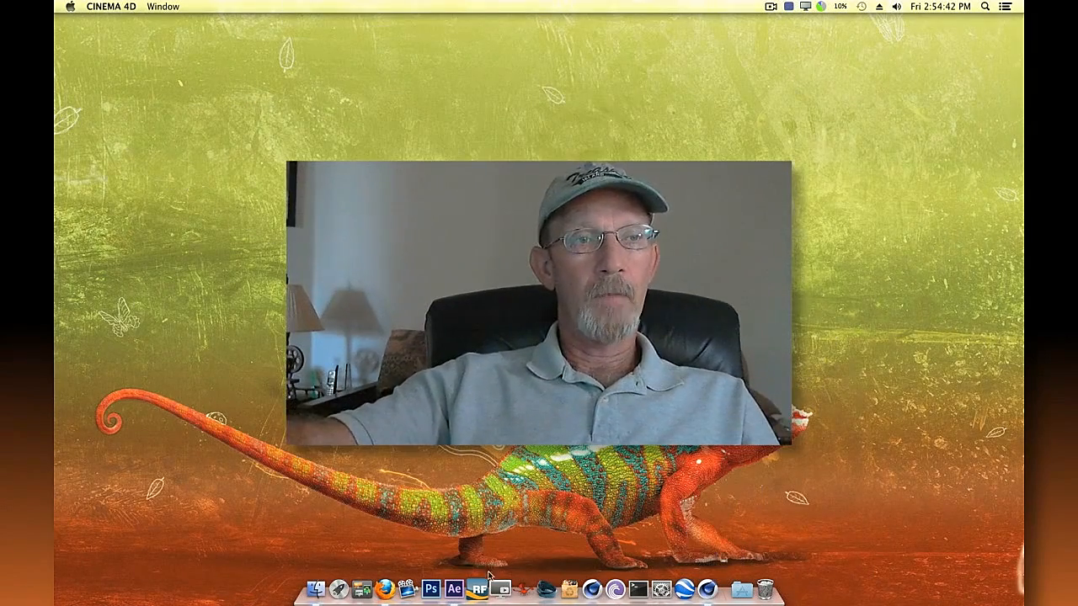
# Switch to After Effects and create a new 1280x720 composition with default settings
pyautogui.click(455, 588)
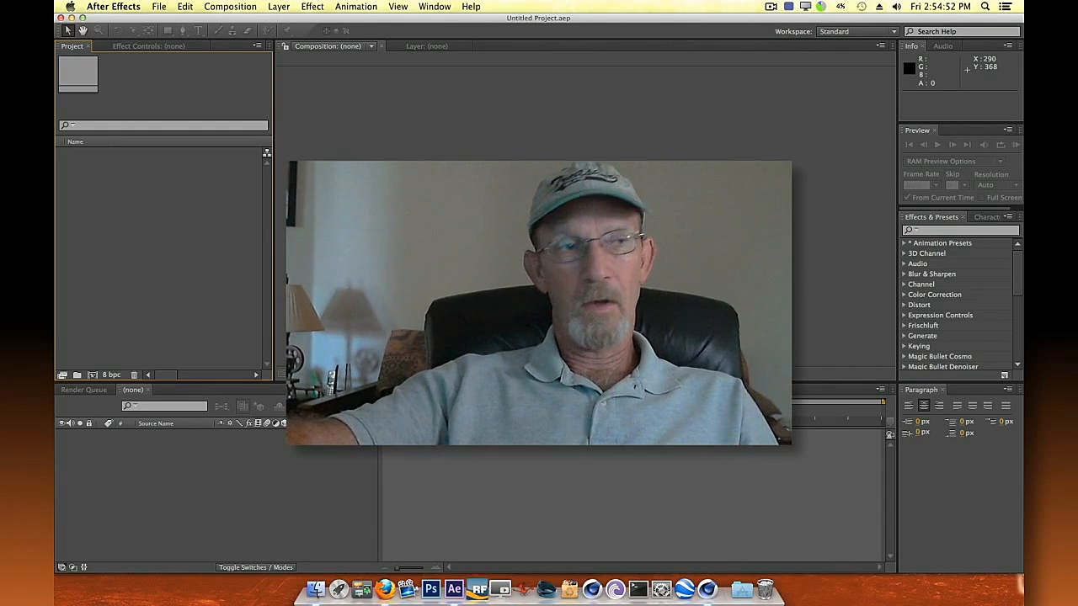
pyautogui.click(229, 6)
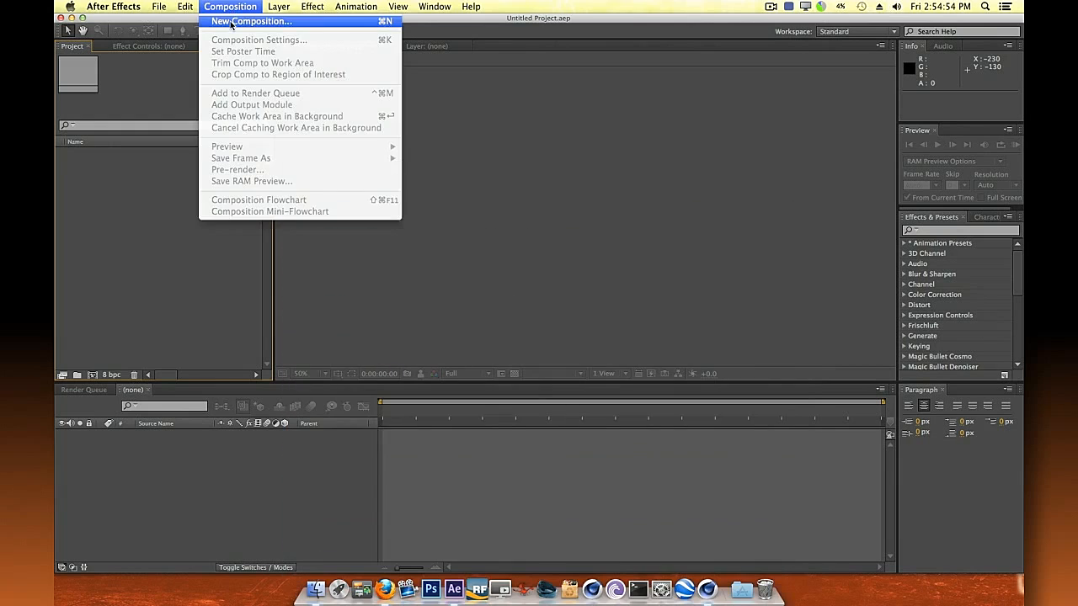
pyautogui.click(249, 20)
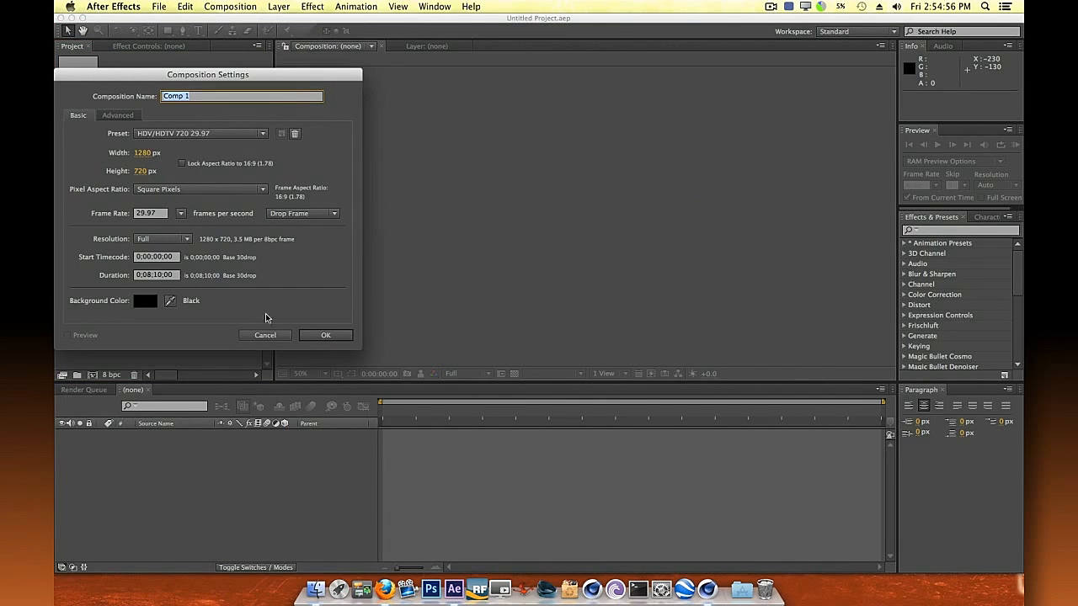
pyautogui.click(325, 333)
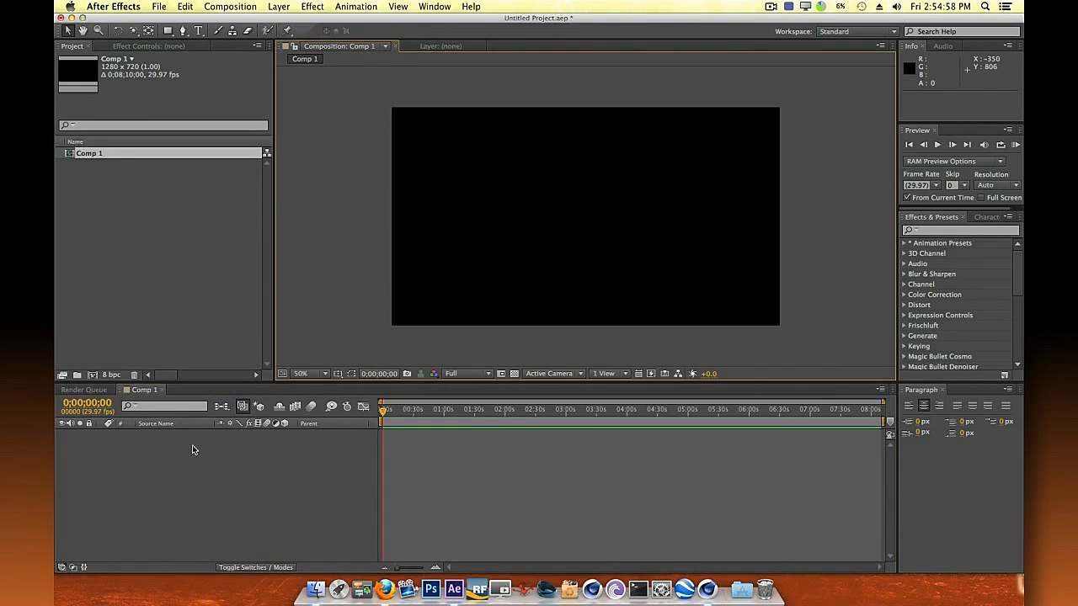
# Add a black solid layer and apply the Video Copilot Element effect to it
pyautogui.click(279, 7)
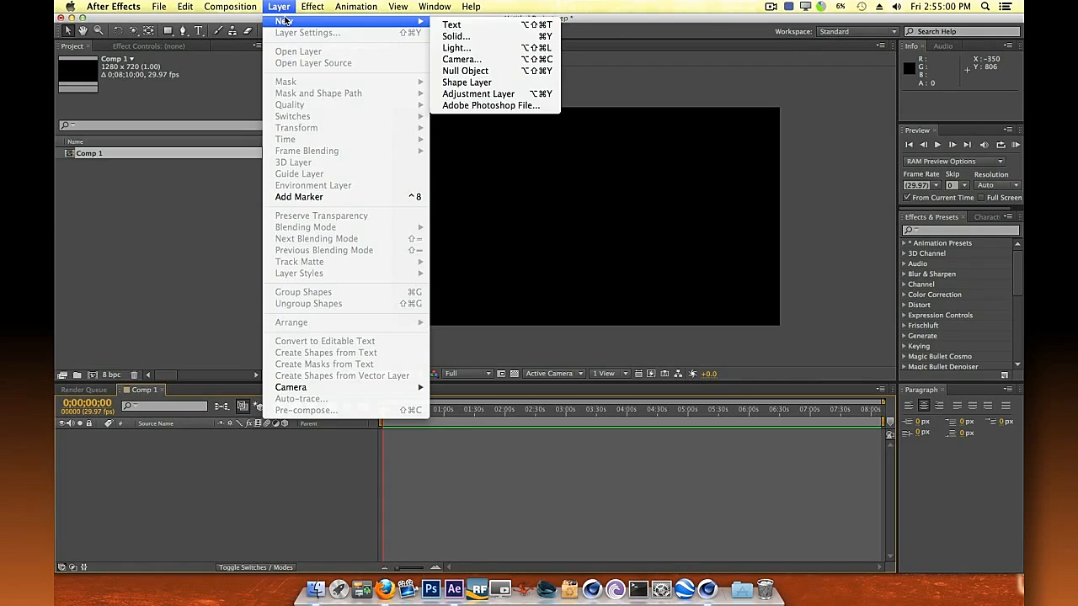
pyautogui.click(455, 35)
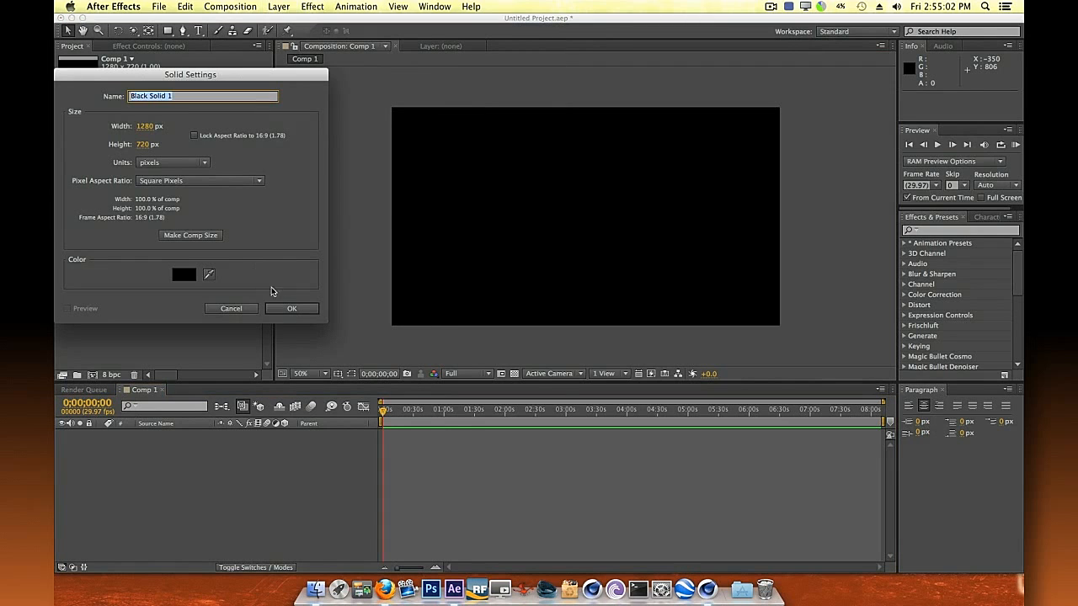
pyautogui.click(293, 308)
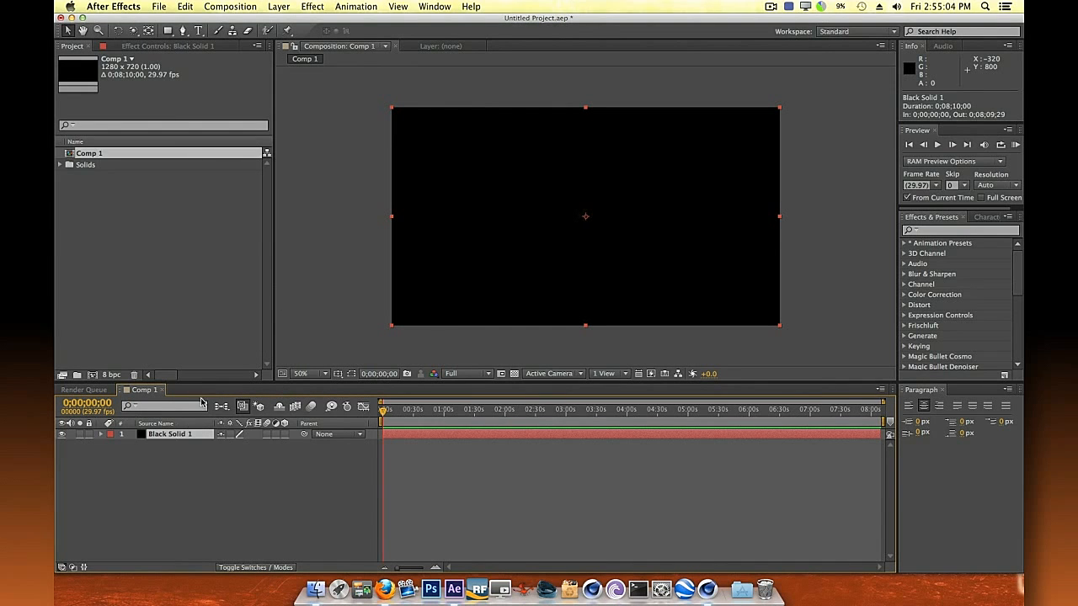
pyautogui.click(314, 7)
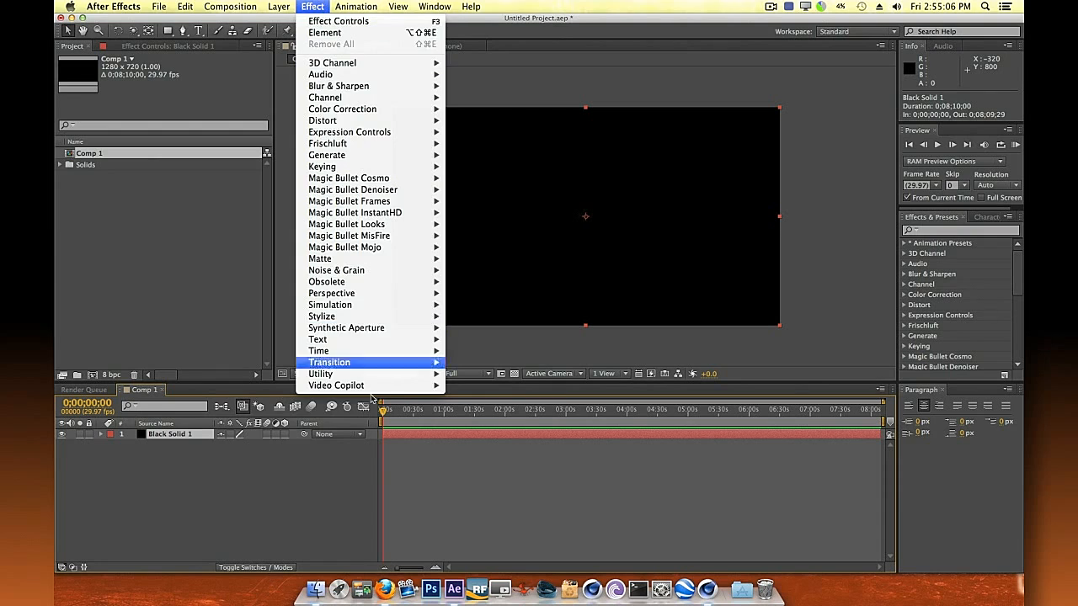
pyautogui.moveTo(337, 386)
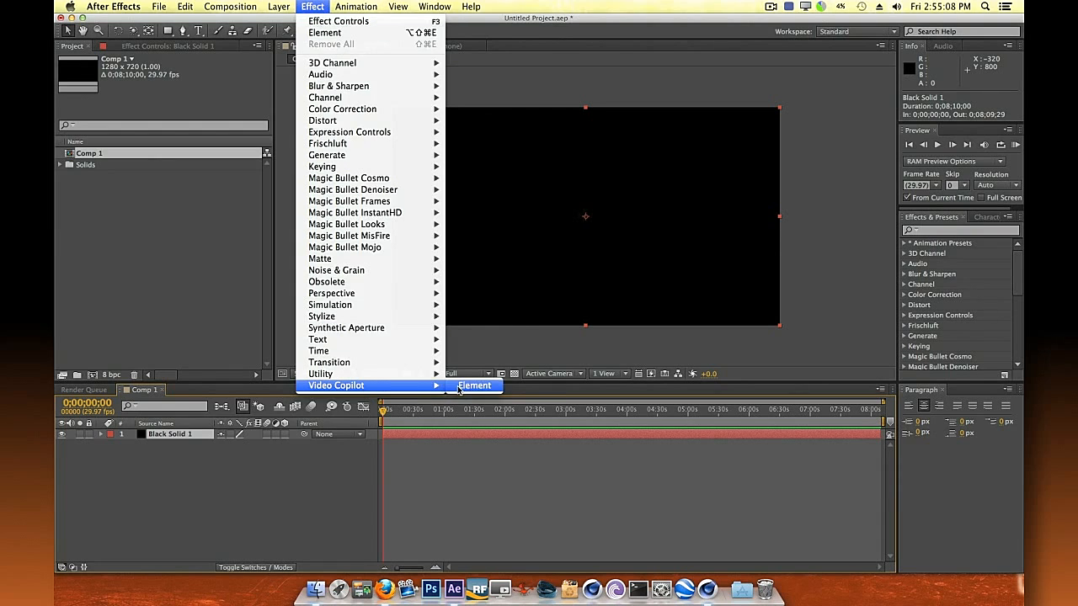
pyautogui.click(475, 385)
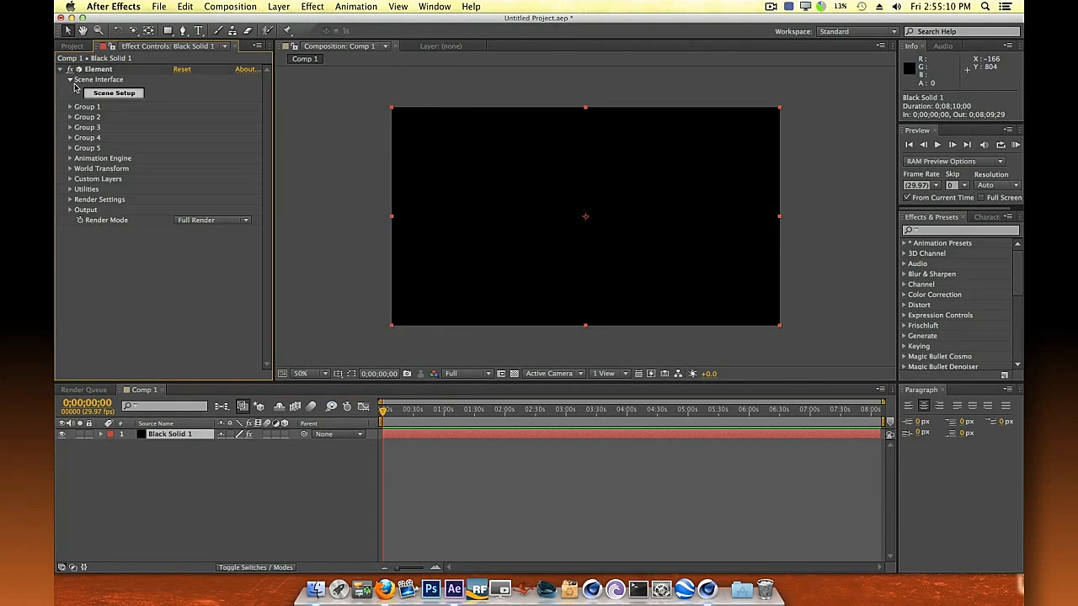
# Import static.obj from the Desktop into Element's Scene Setup and return to the composition
pyautogui.click(114, 93)
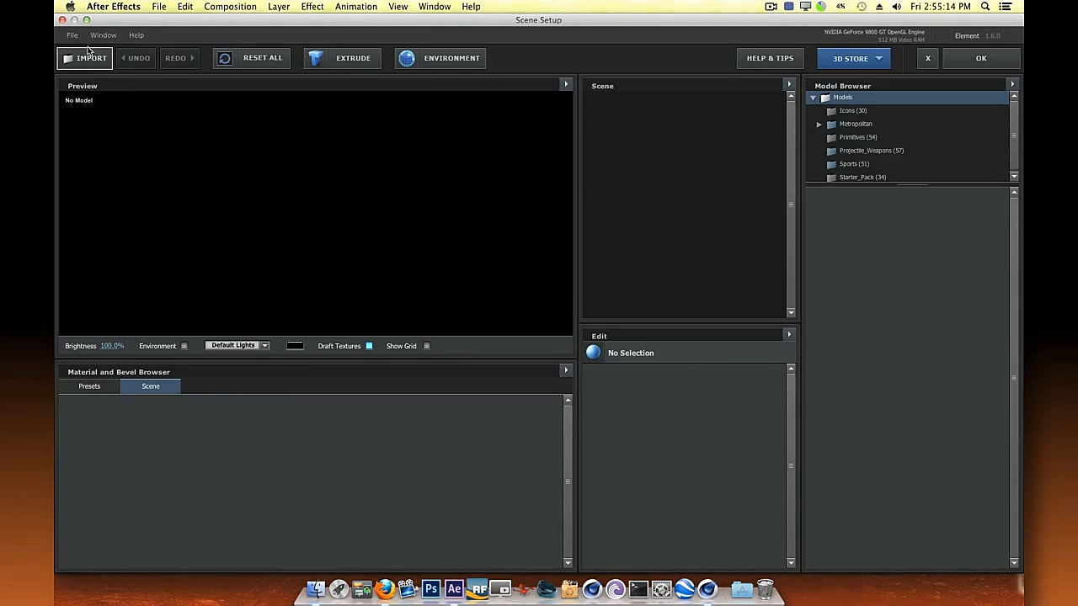
pyautogui.click(71, 35)
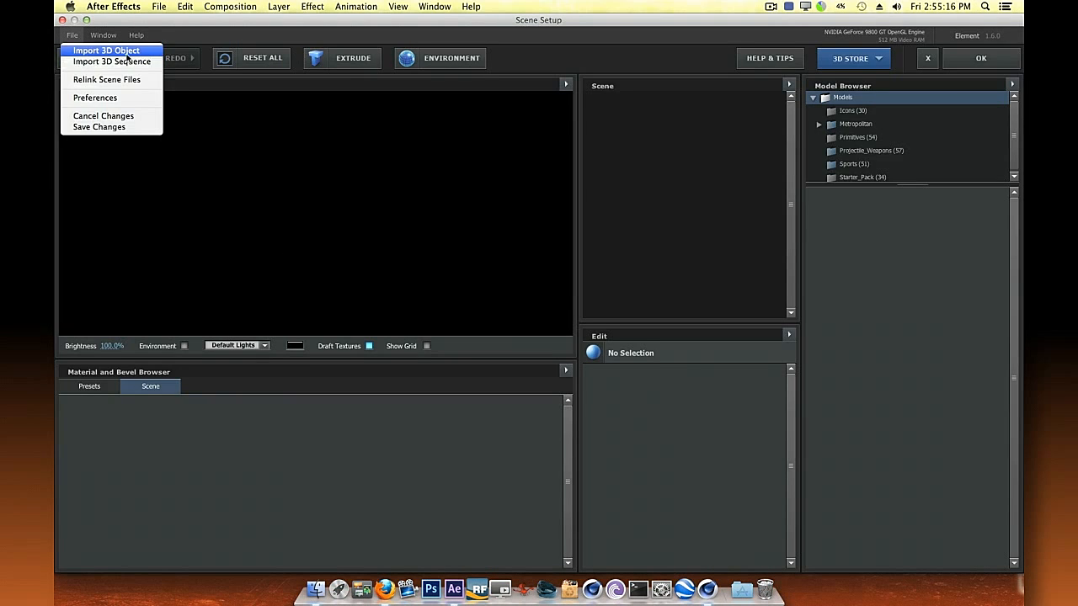
pyautogui.click(106, 50)
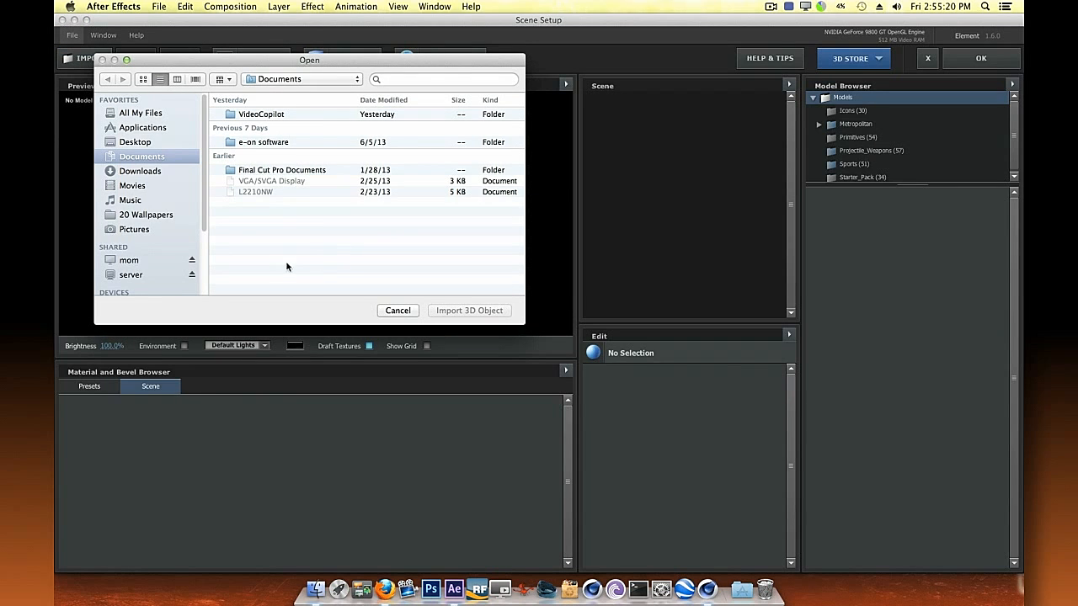
pyautogui.click(135, 142)
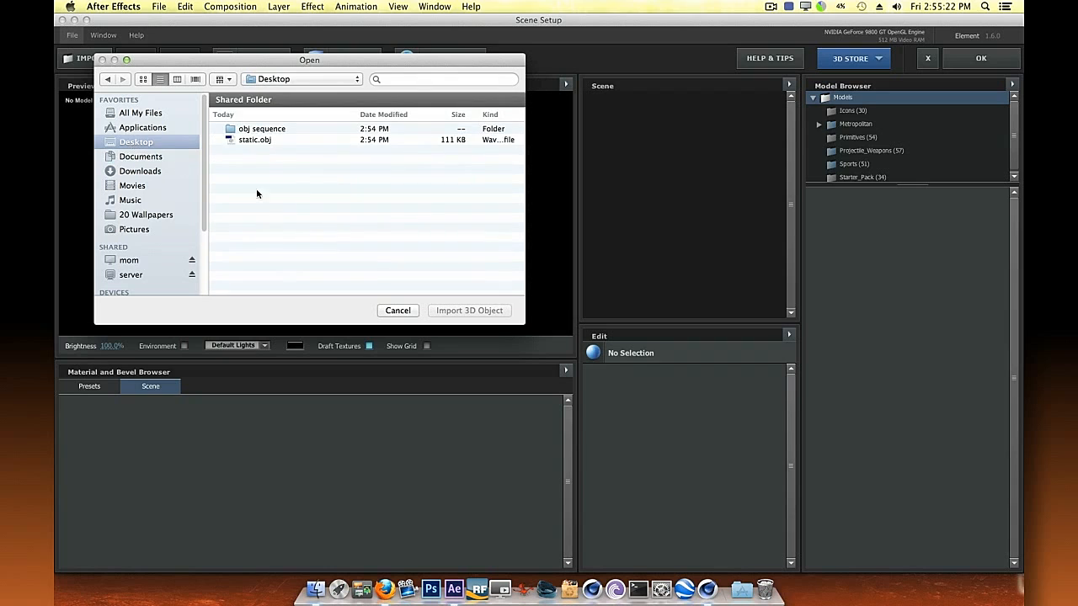
pyautogui.click(398, 310)
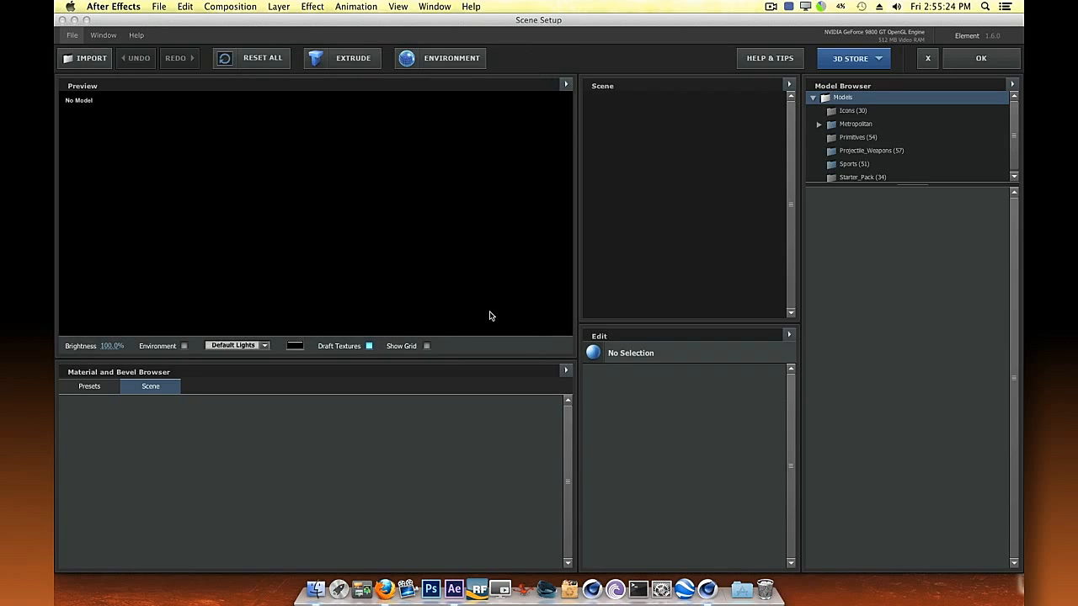
pyautogui.click(84, 58)
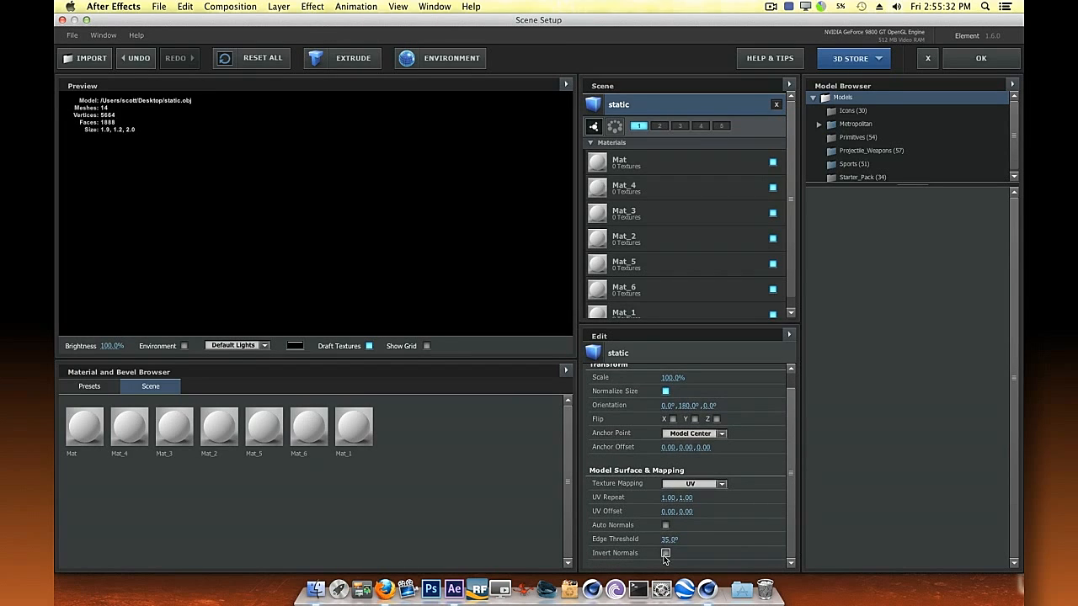
pyautogui.click(665, 552)
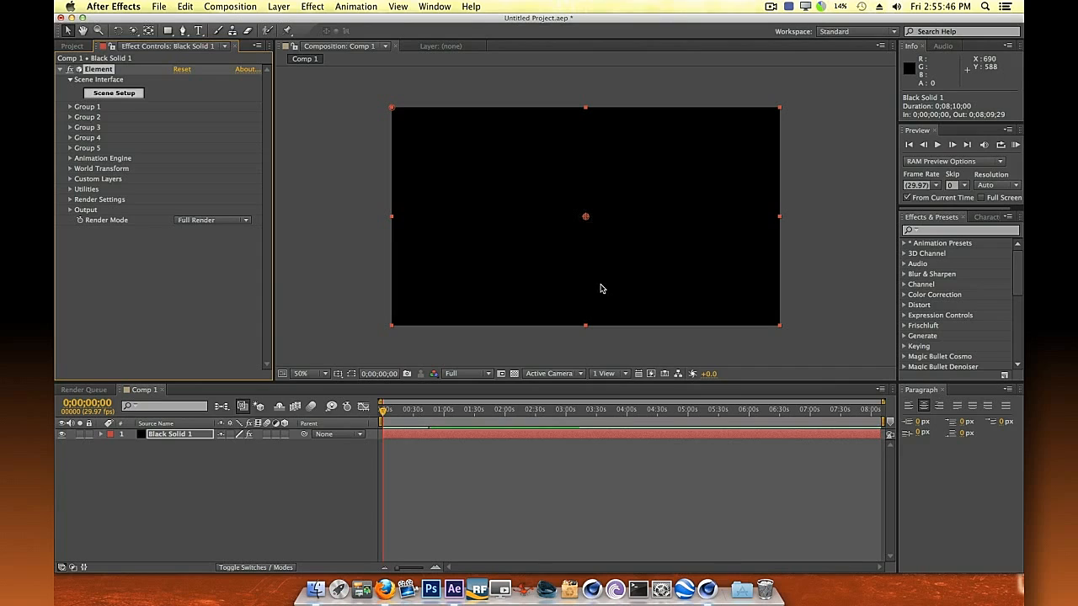
pyautogui.moveTo(219, 303)
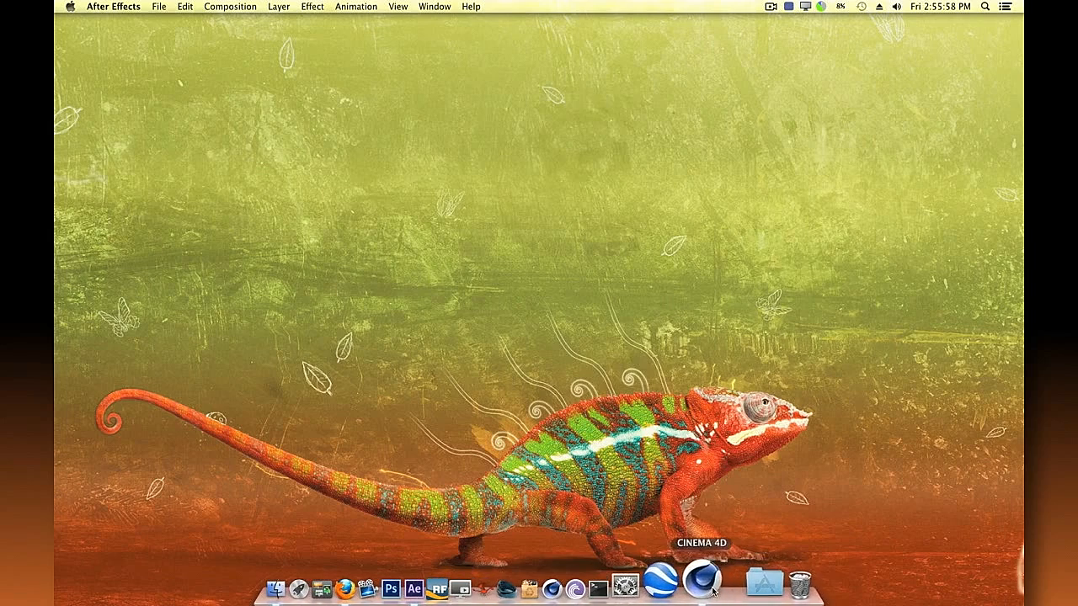
# Switch to Cinema 4D and save the scene as project.c4d on the Desktop
pyautogui.click(701, 579)
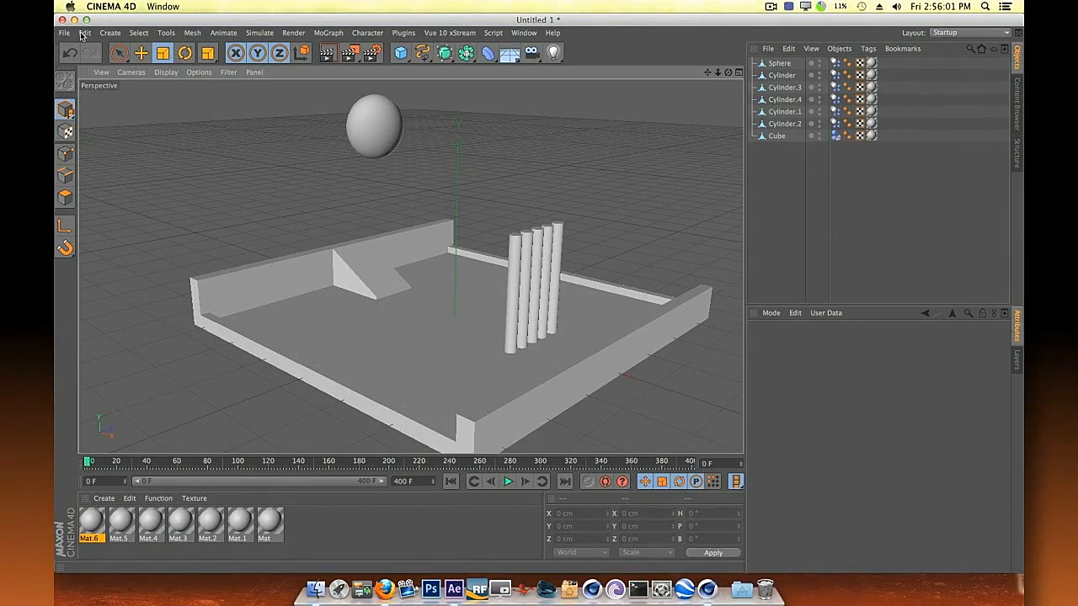
pyautogui.click(64, 33)
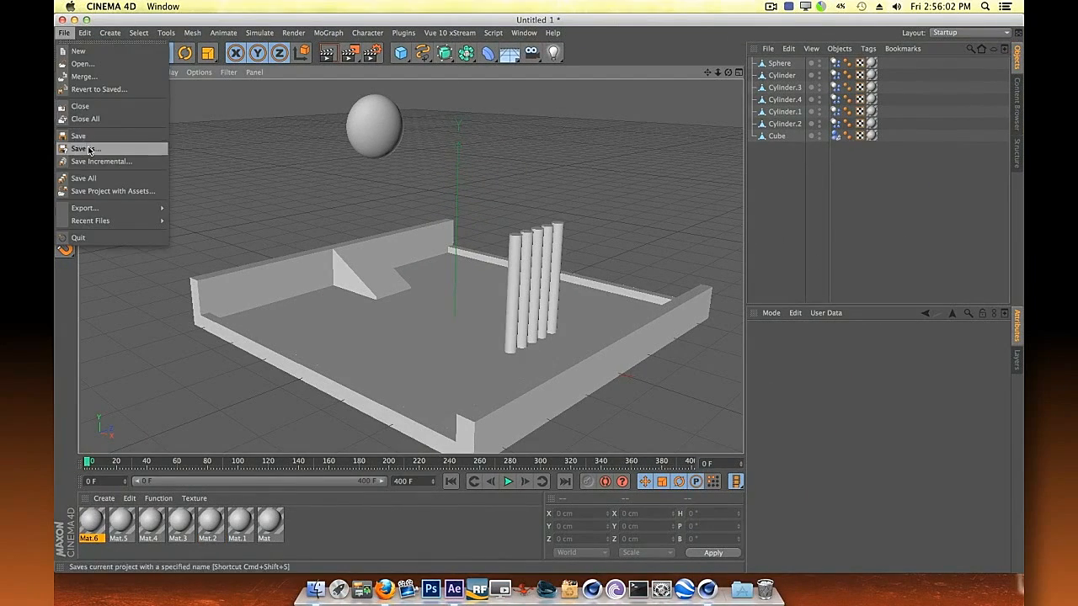
pyautogui.click(88, 148)
pyautogui.write('project.c4d')
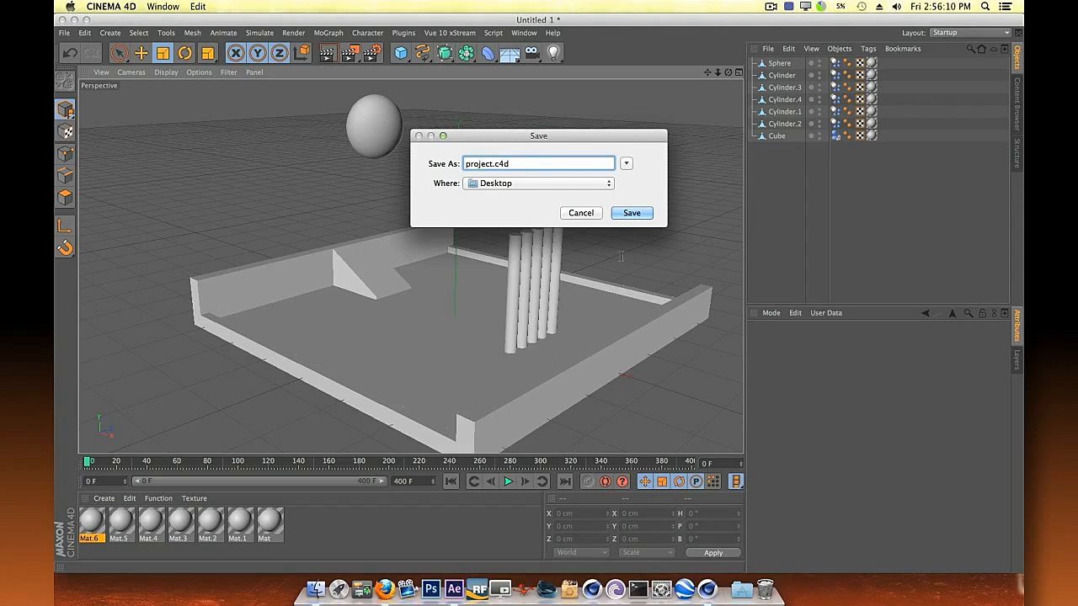
pyautogui.click(630, 212)
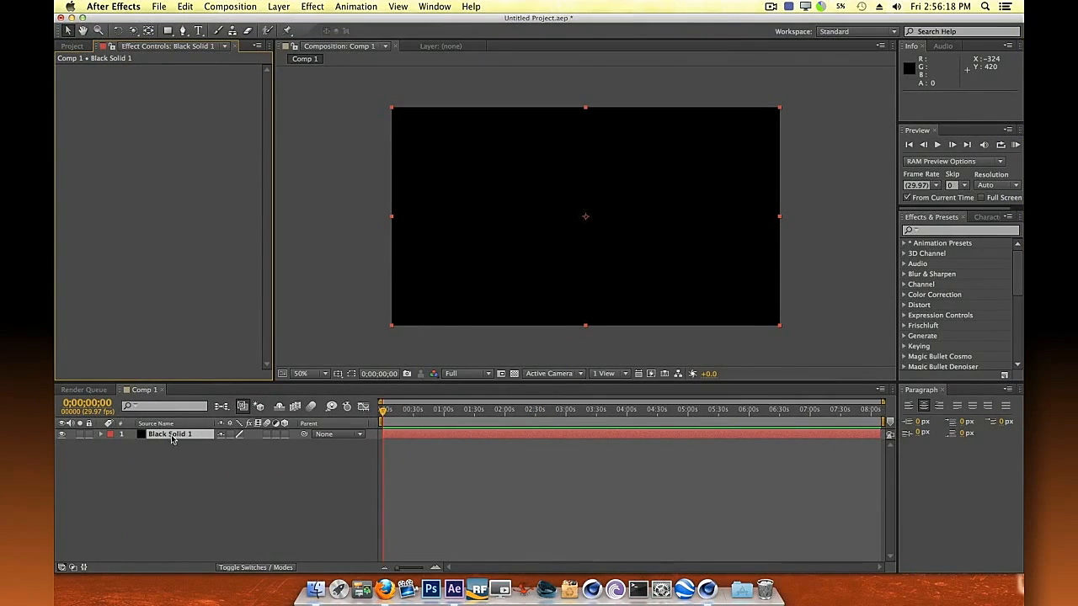
# Import project.c4d from the Desktop into Element's Scene Setup on the solid
pyautogui.click(312, 7)
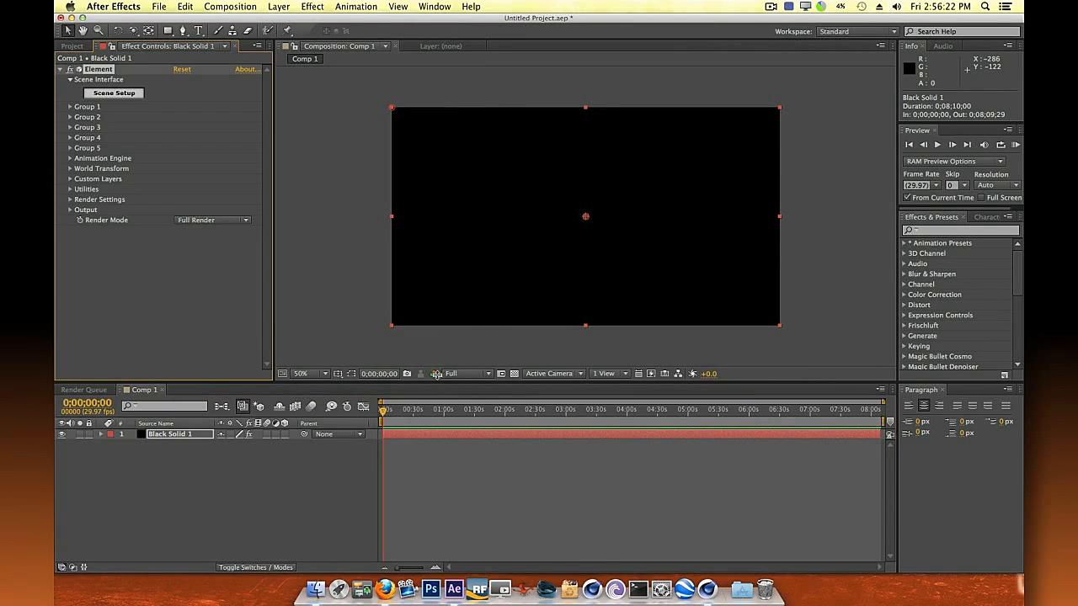
pyautogui.click(115, 93)
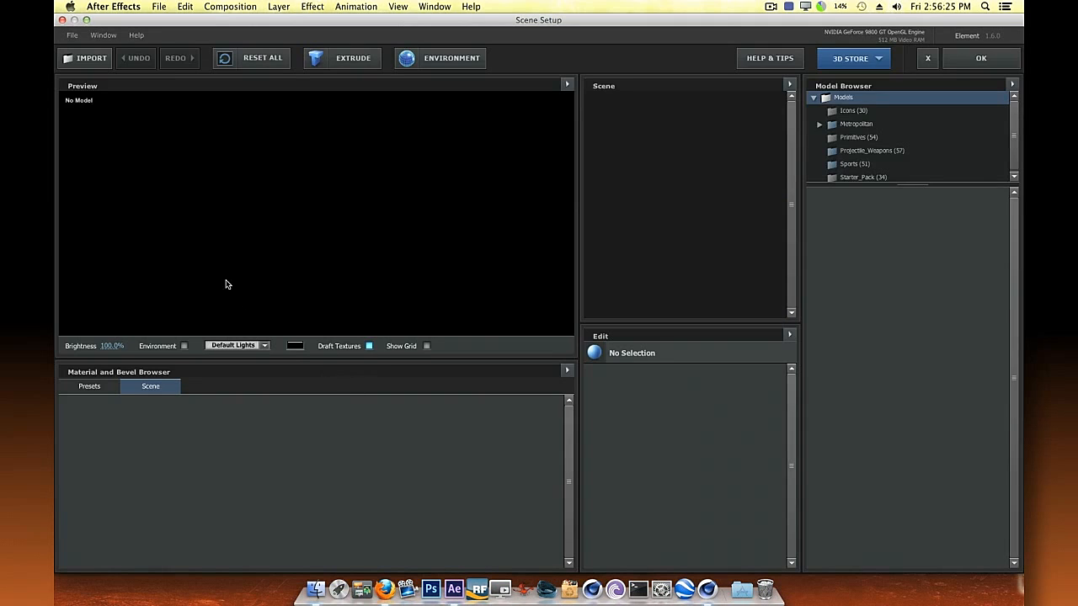
pyautogui.click(72, 33)
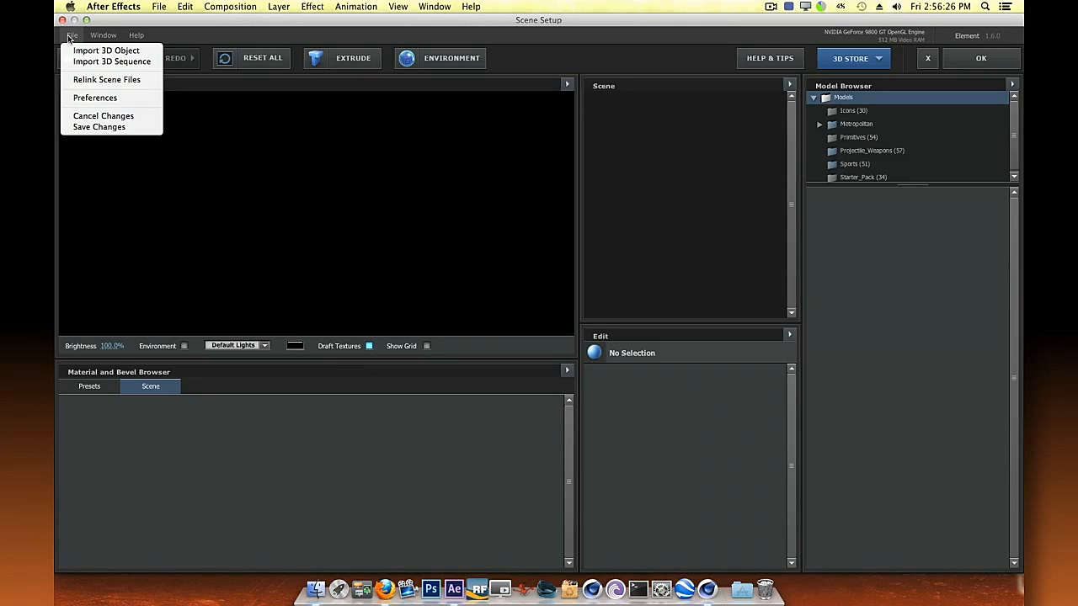
pyautogui.click(106, 50)
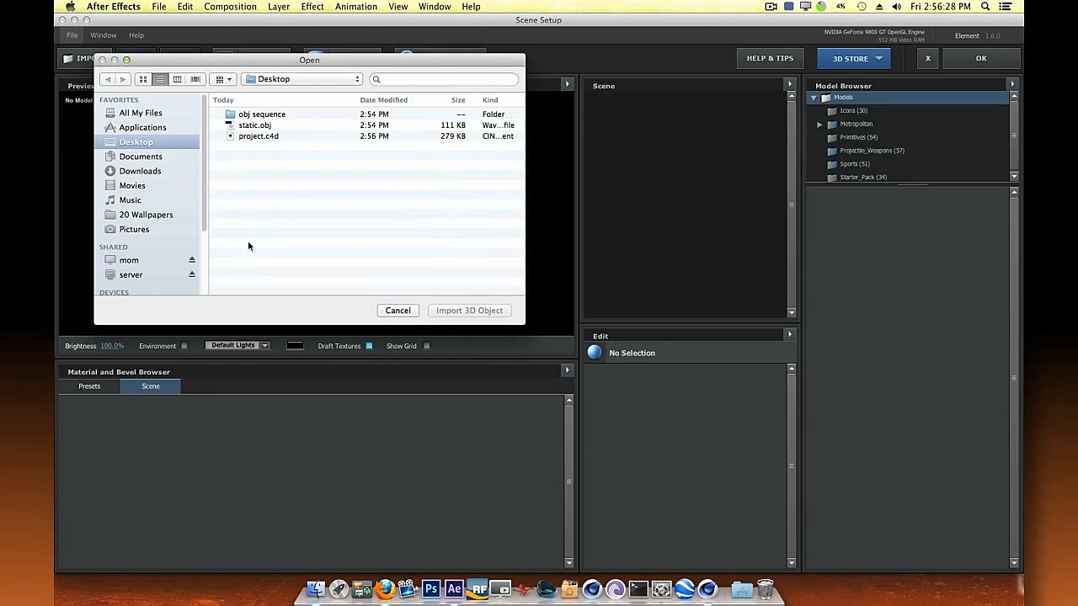
pyautogui.moveTo(310, 232)
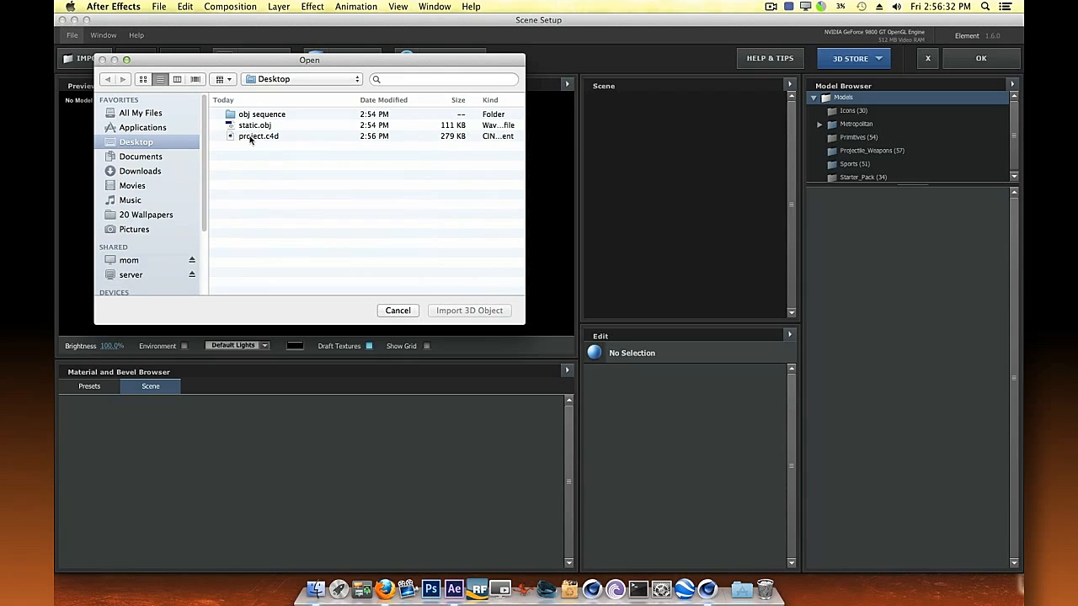
pyautogui.click(260, 134)
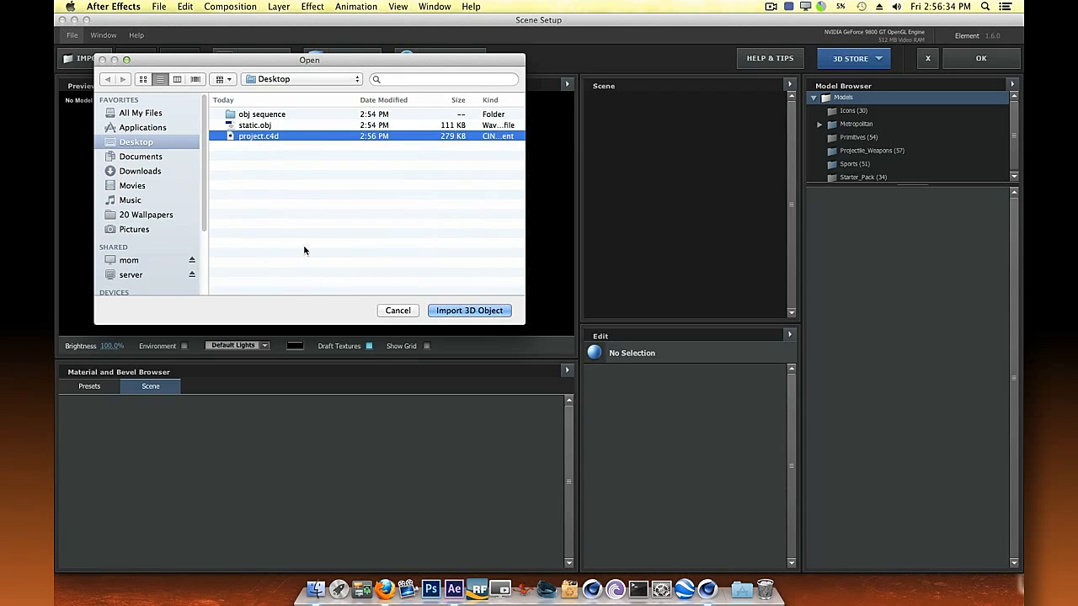
pyautogui.click(468, 310)
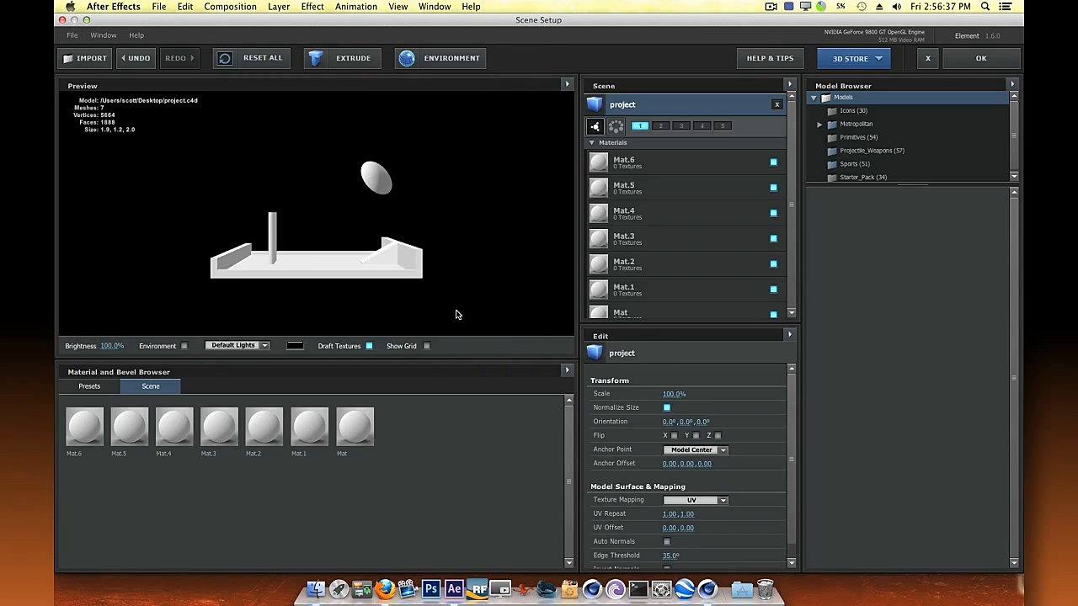
pyautogui.moveTo(388, 225)
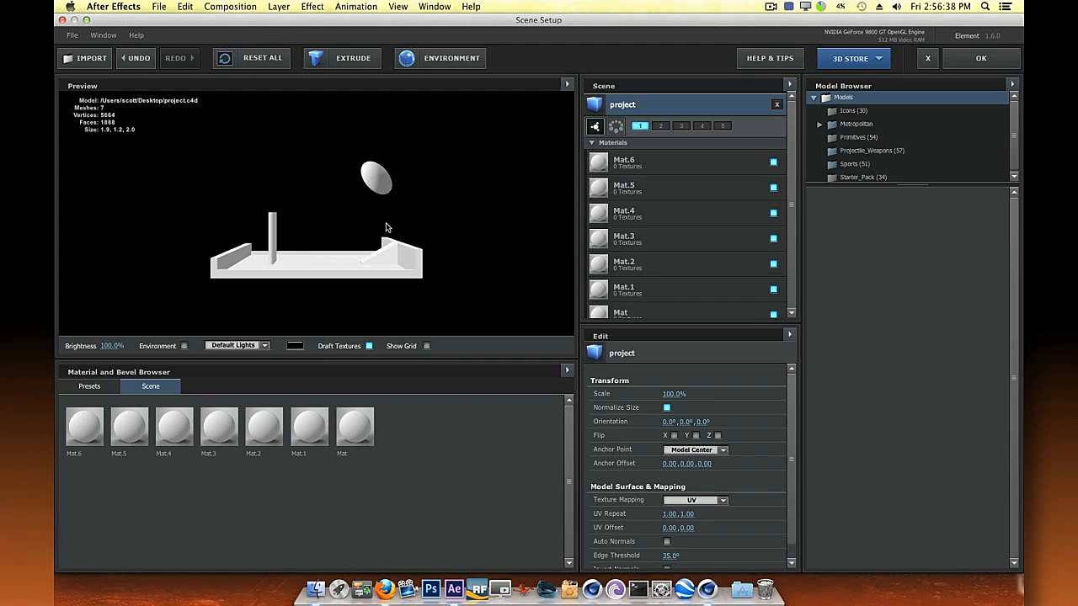
# Inspect the model in the preview, accept the scene, and add Camera 1 orbited to an angled view
pyautogui.moveTo(387, 227); pyautogui.dragTo(381, 235)
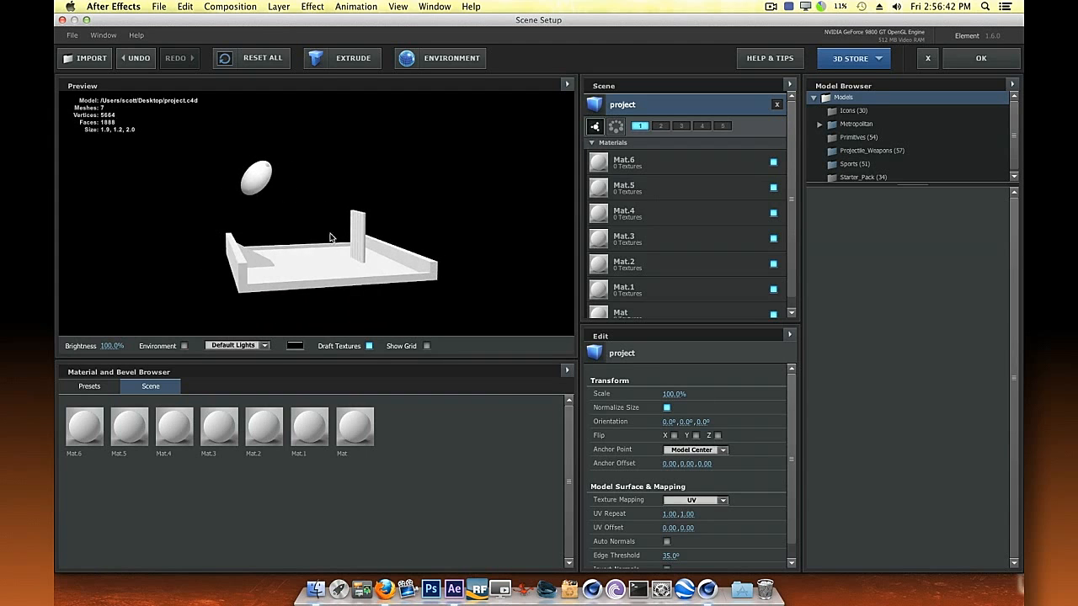
pyautogui.moveTo(328, 239); pyautogui.dragTo(297, 276)
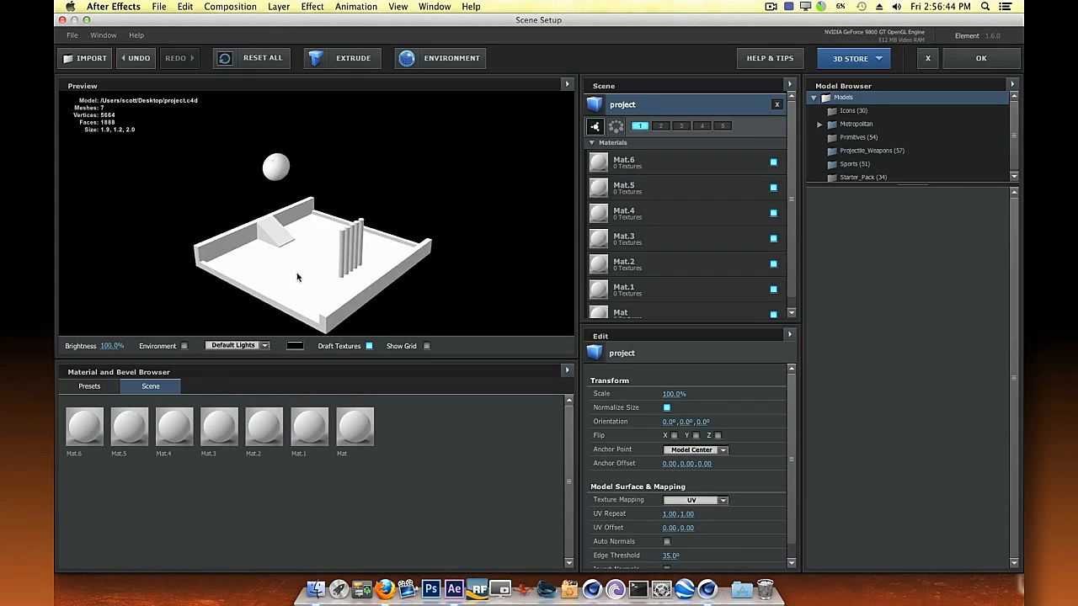
pyautogui.moveTo(496, 244)
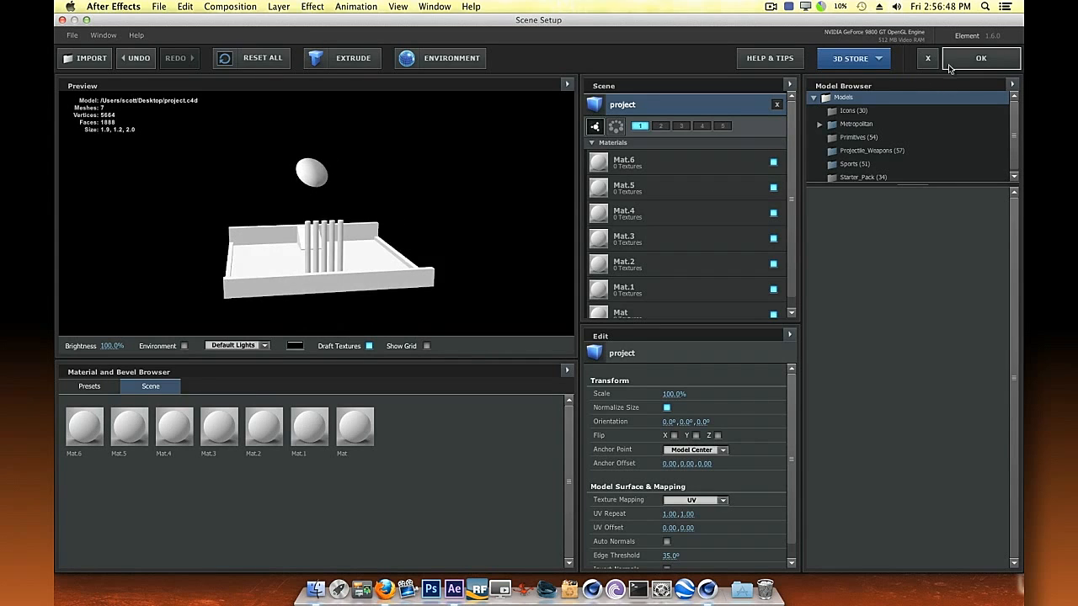
pyautogui.click(980, 57)
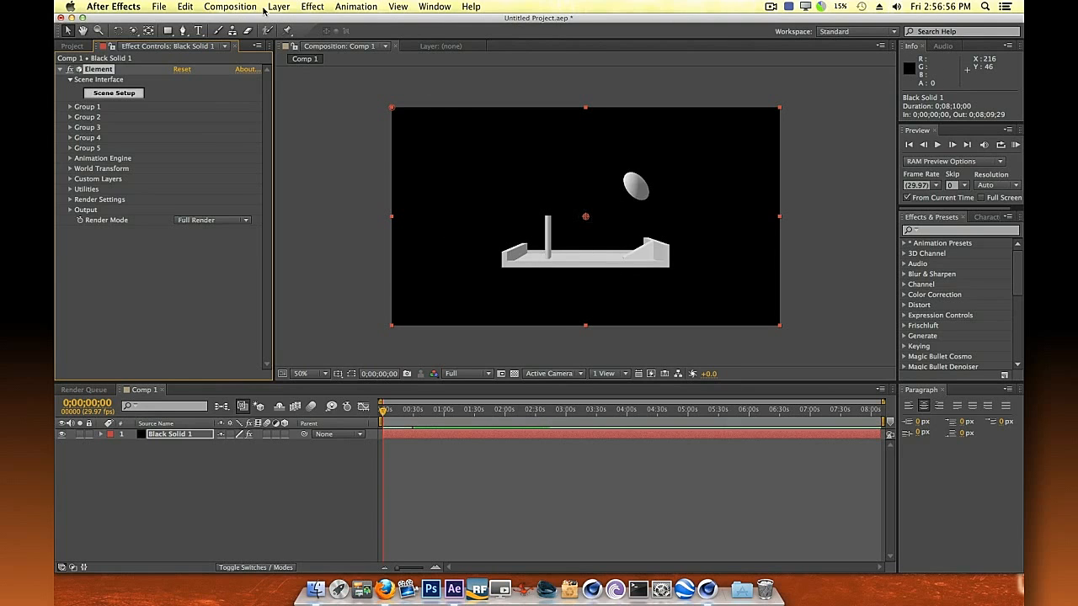
pyautogui.click(280, 6)
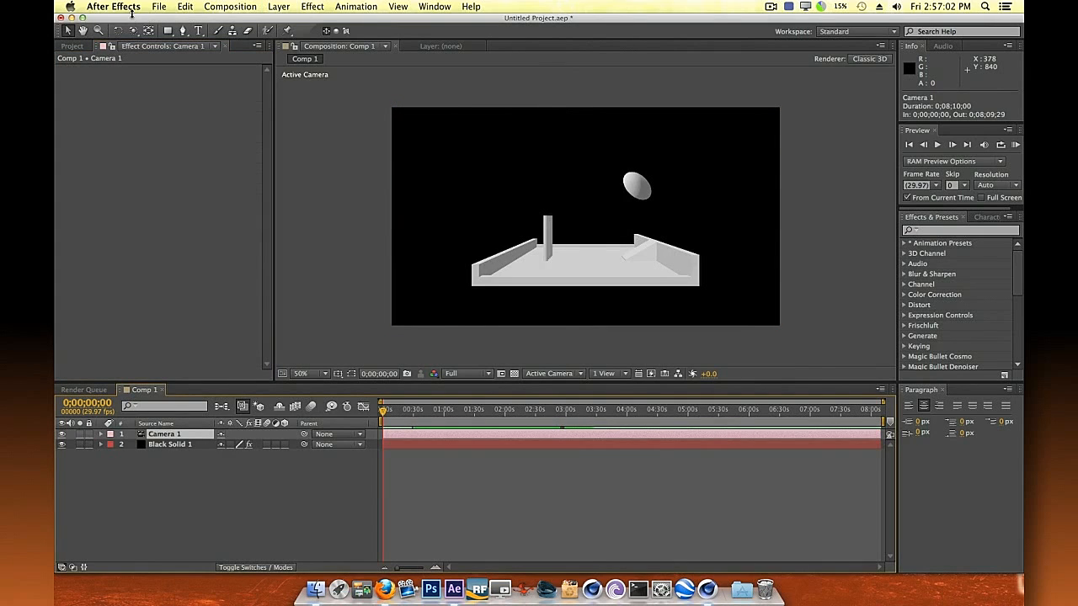
pyautogui.click(131, 30)
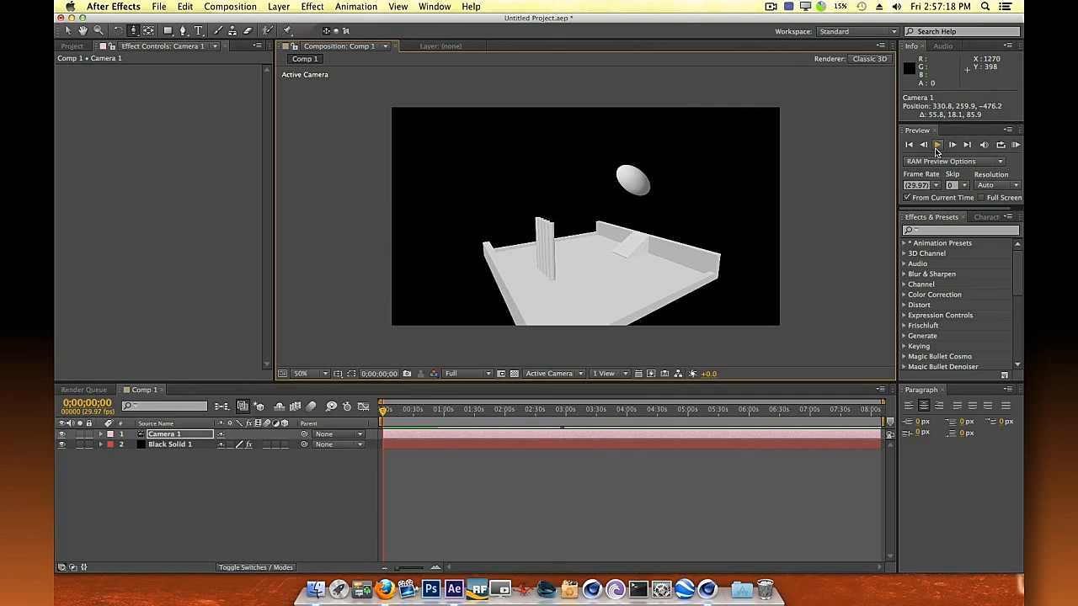
# Run a RAM preview of Comp 1, then hide After Effects to show the desktop
pyautogui.click(937, 145)
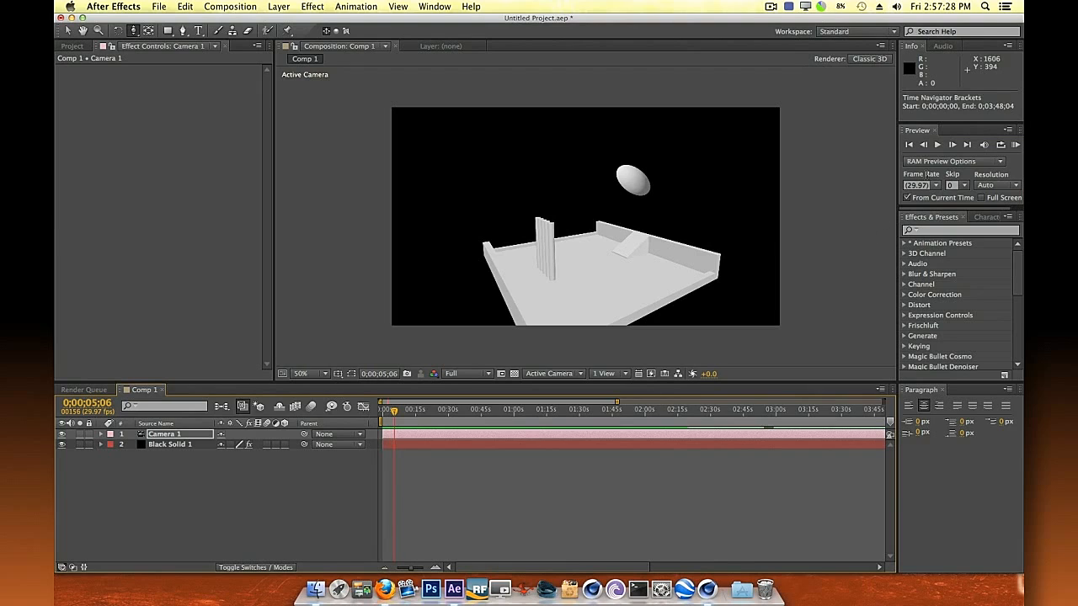
pyautogui.click(936, 145)
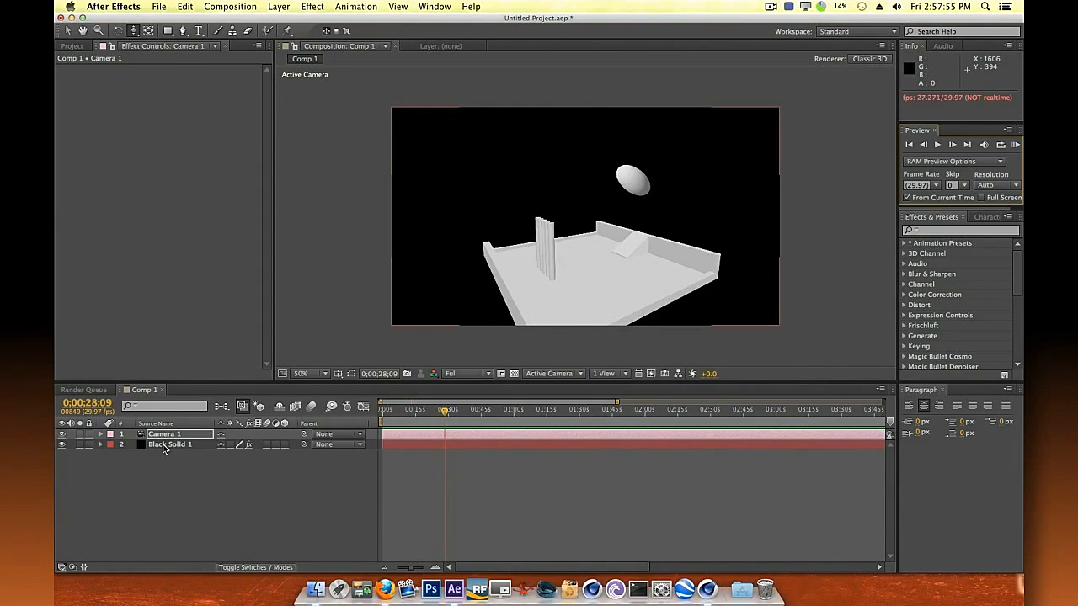
pyautogui.click(168, 444)
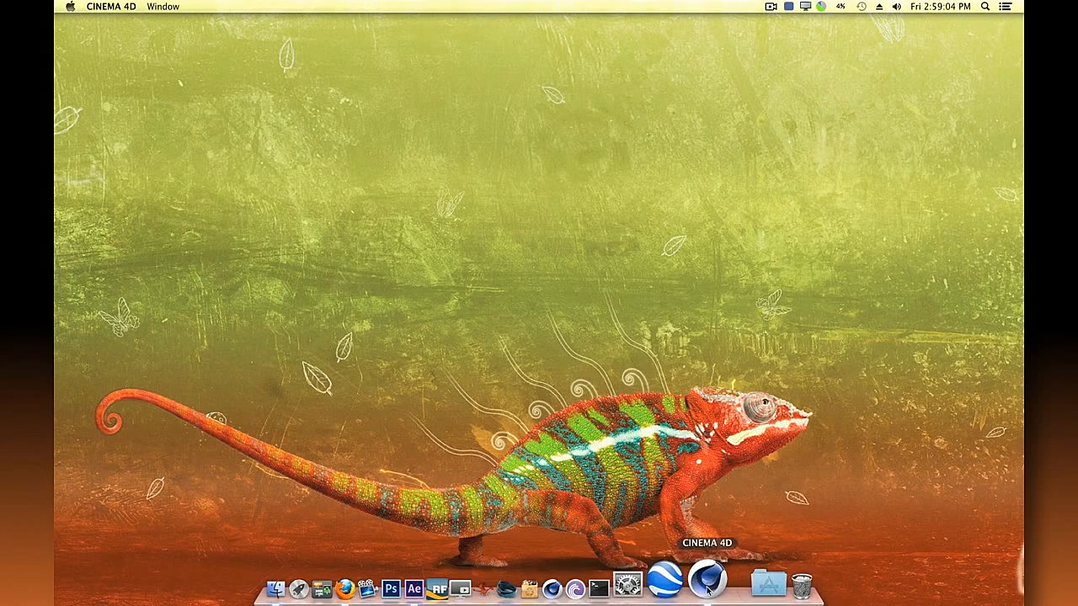
# Bring Cinema 4D forward and reach the Plugins menu for Riptide Pro
pyautogui.click(706, 579)
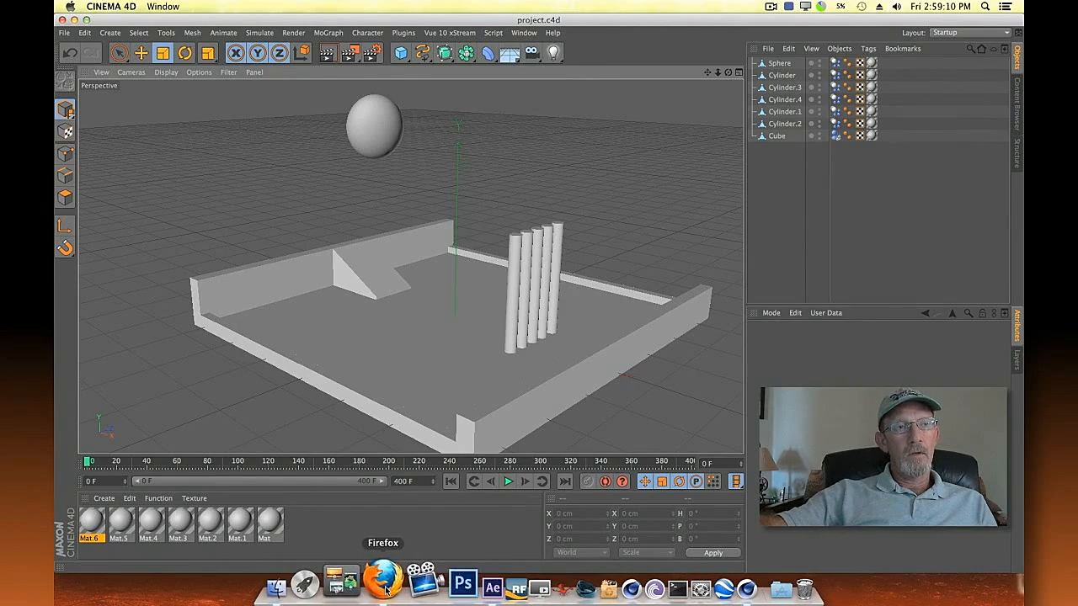
pyautogui.click(384, 583)
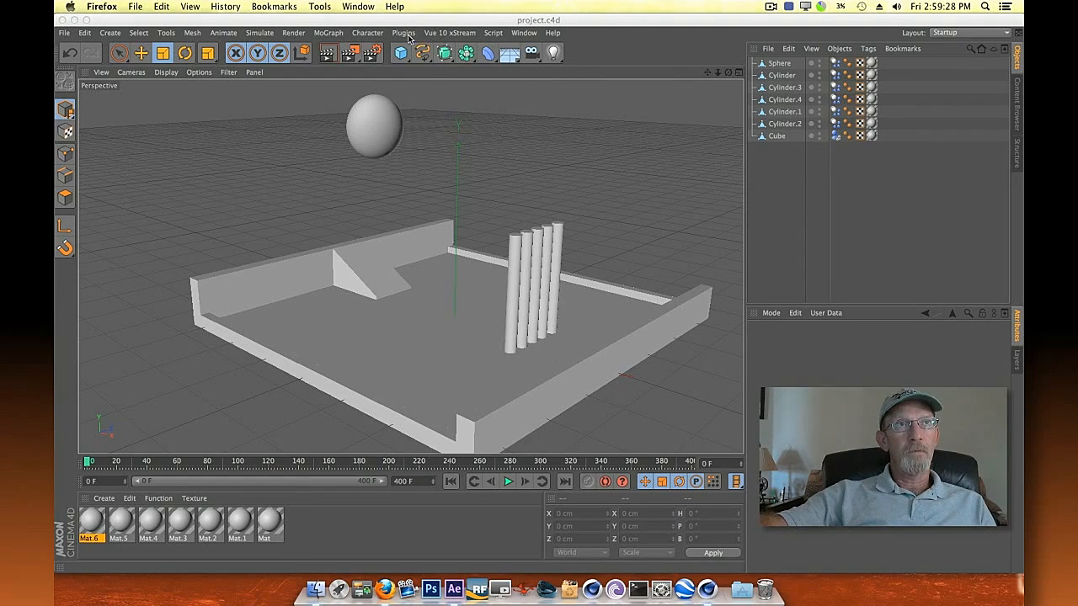
pyautogui.click(404, 34)
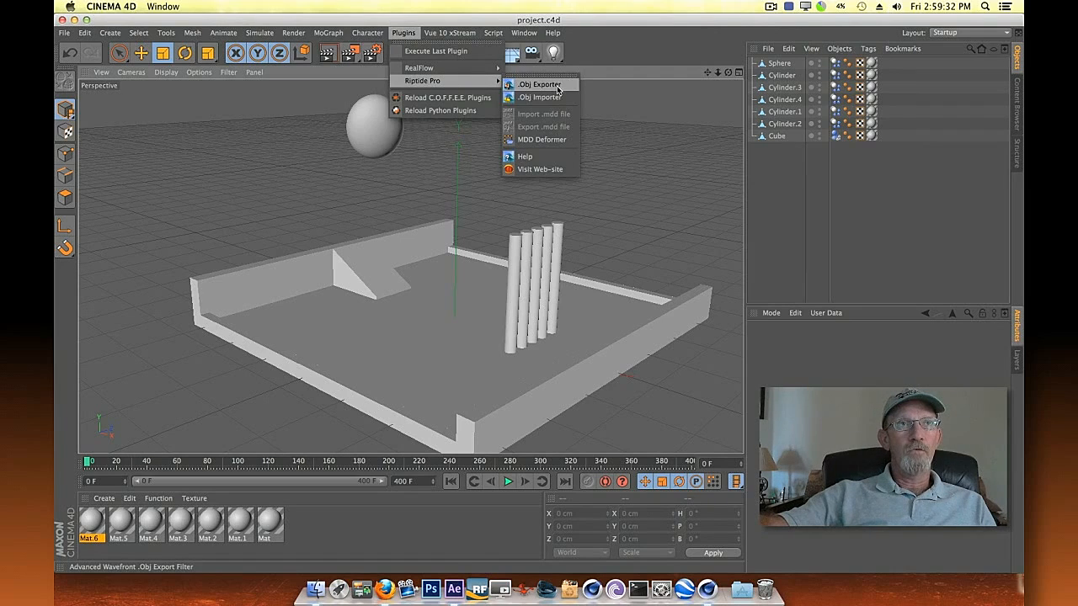
# Set Riptide Pro's OBJ Exporter to write an Animation Sequence and confirm
pyautogui.click(539, 84)
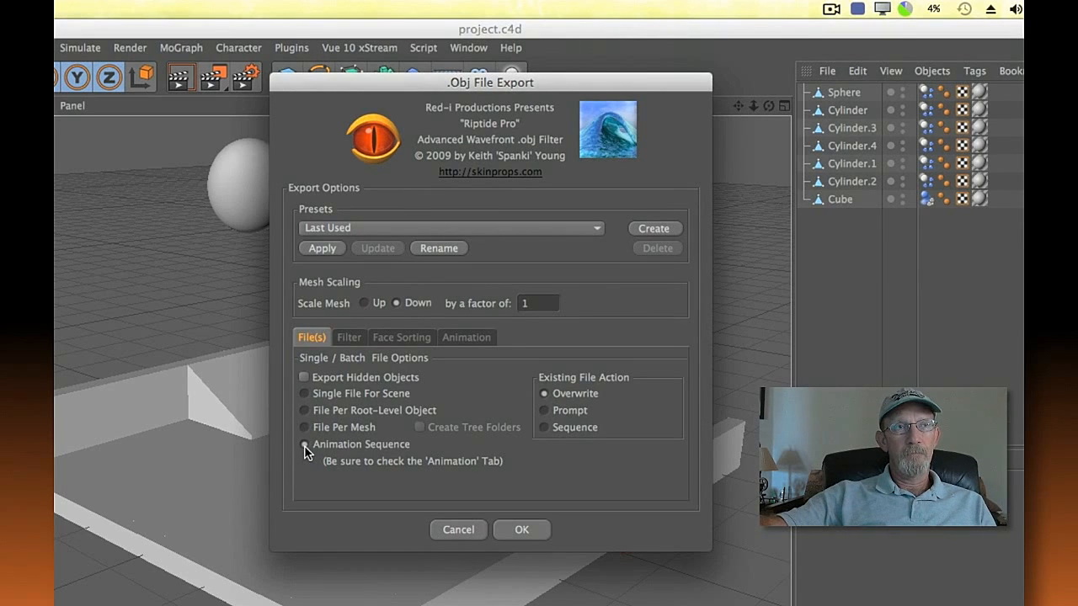
pyautogui.click(303, 445)
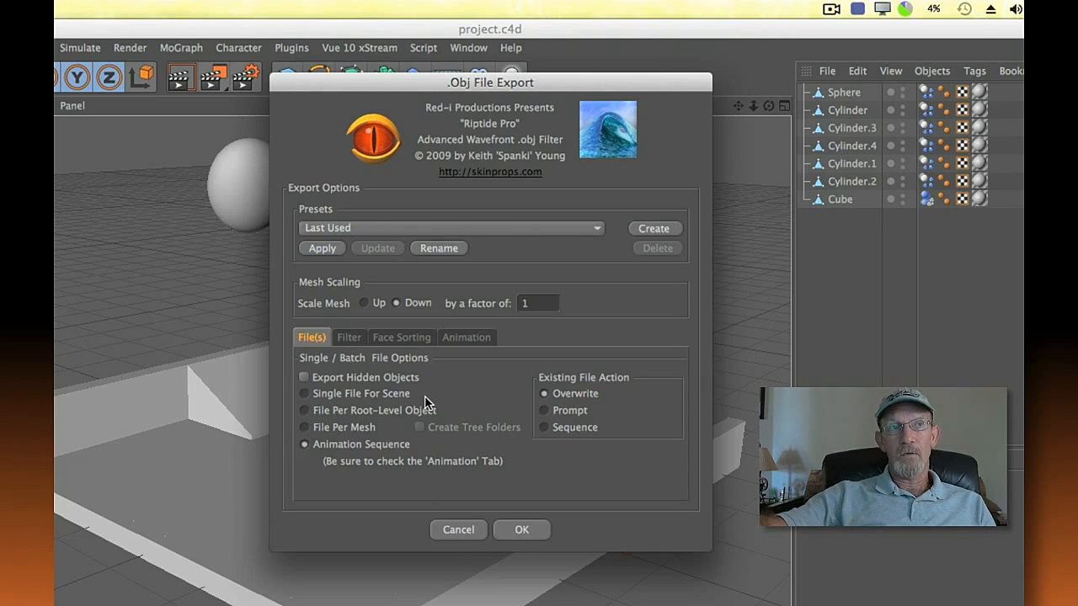
pyautogui.moveTo(313, 458)
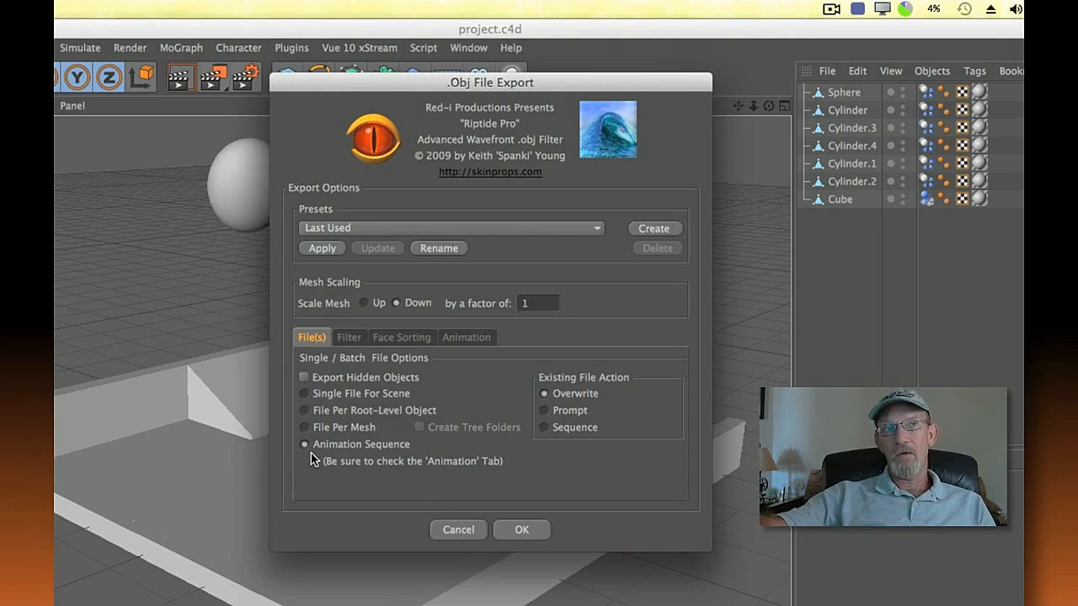
pyautogui.moveTo(320, 475)
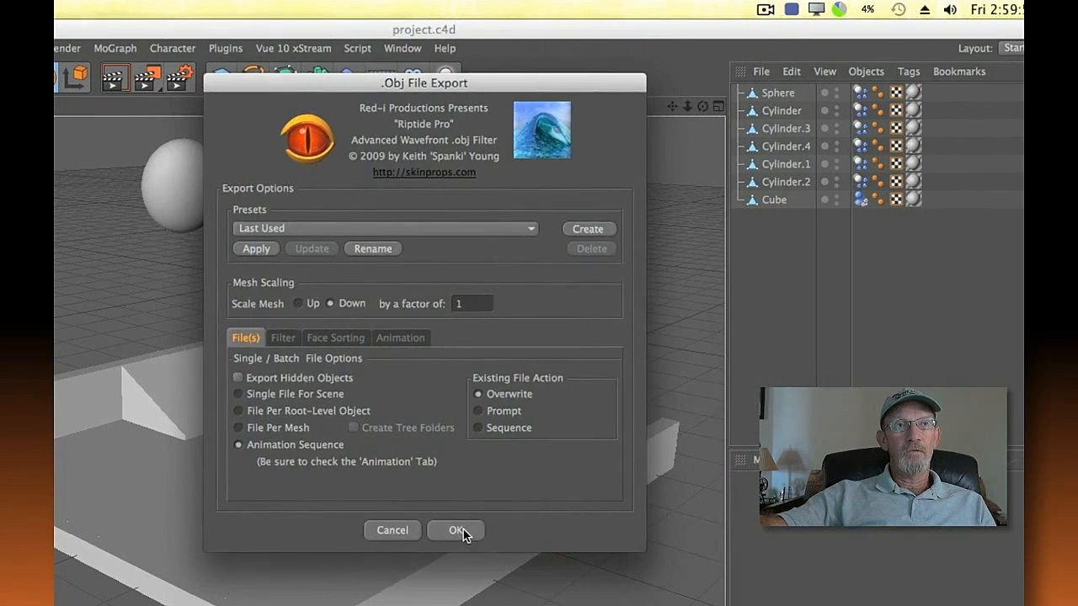
pyautogui.click(456, 530)
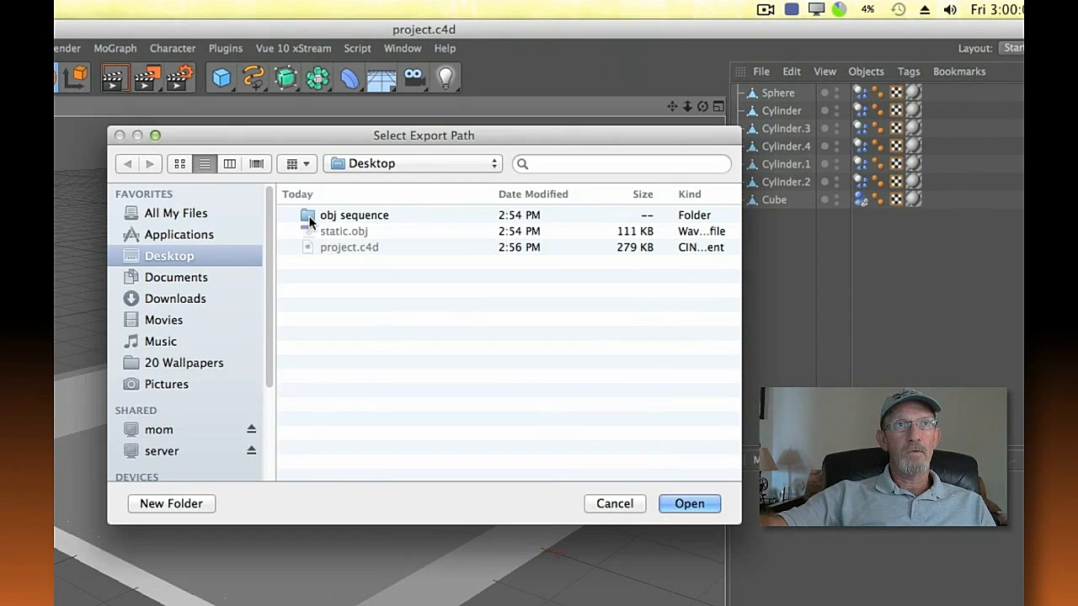
# Export the Riptide Pro animation sequence into the obj sequence folder and dismiss the completion notice
pyautogui.doubleClick(354, 216)
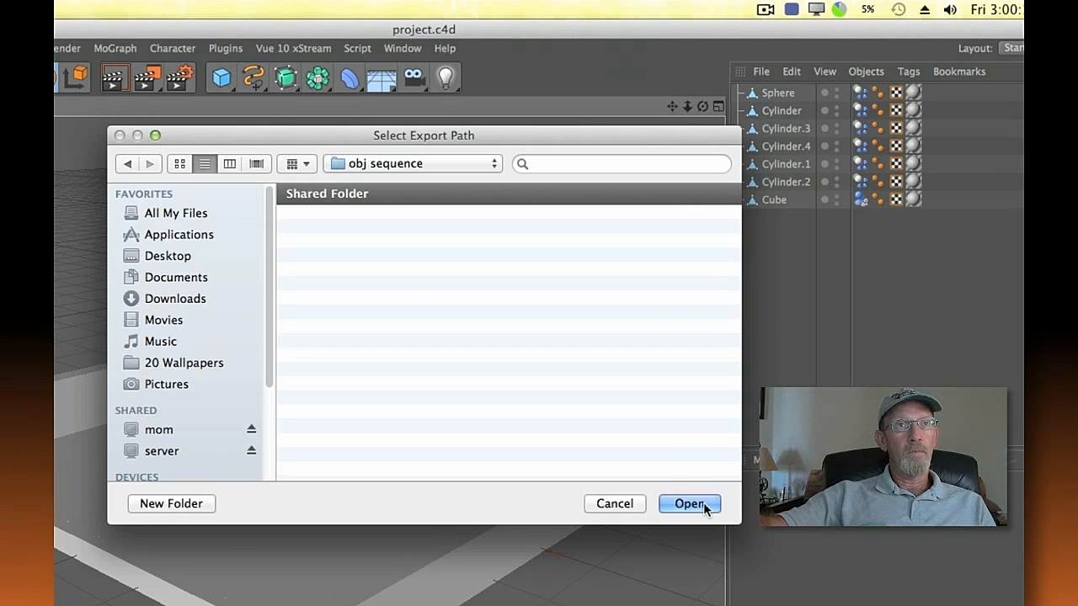
pyautogui.click(688, 504)
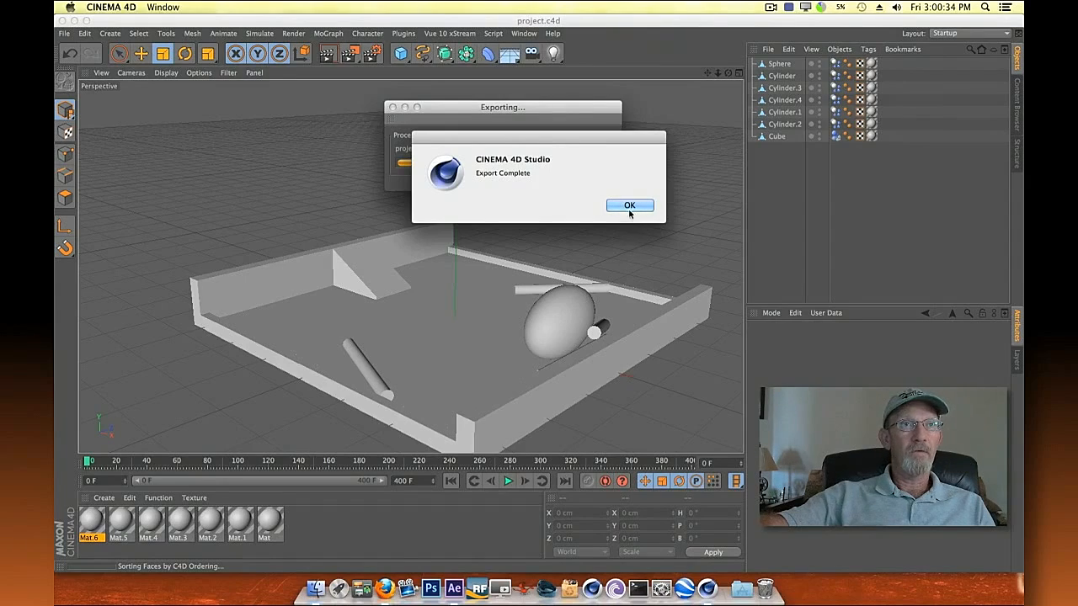
pyautogui.click(630, 206)
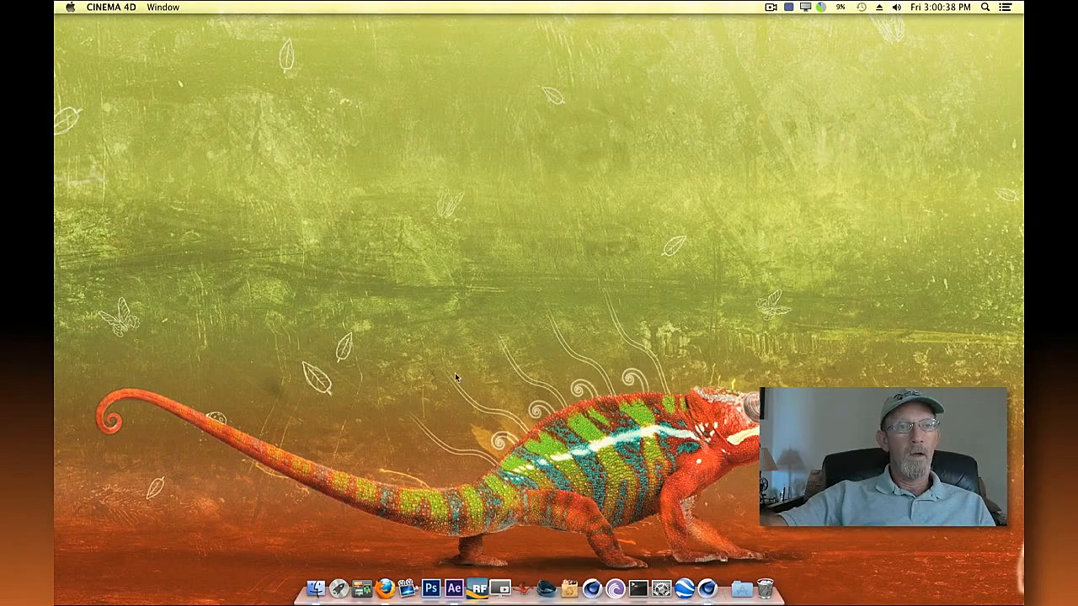
# Apply Video Copilot's Element effect to the black solid and enter Scene Setup
pyautogui.click(453, 588)
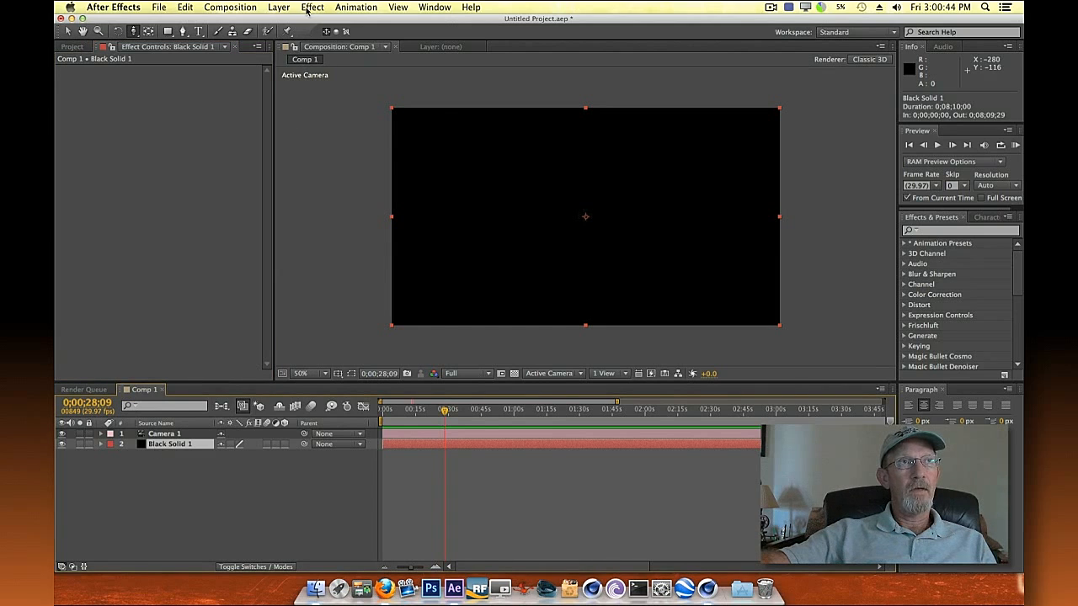
pyautogui.click(312, 6)
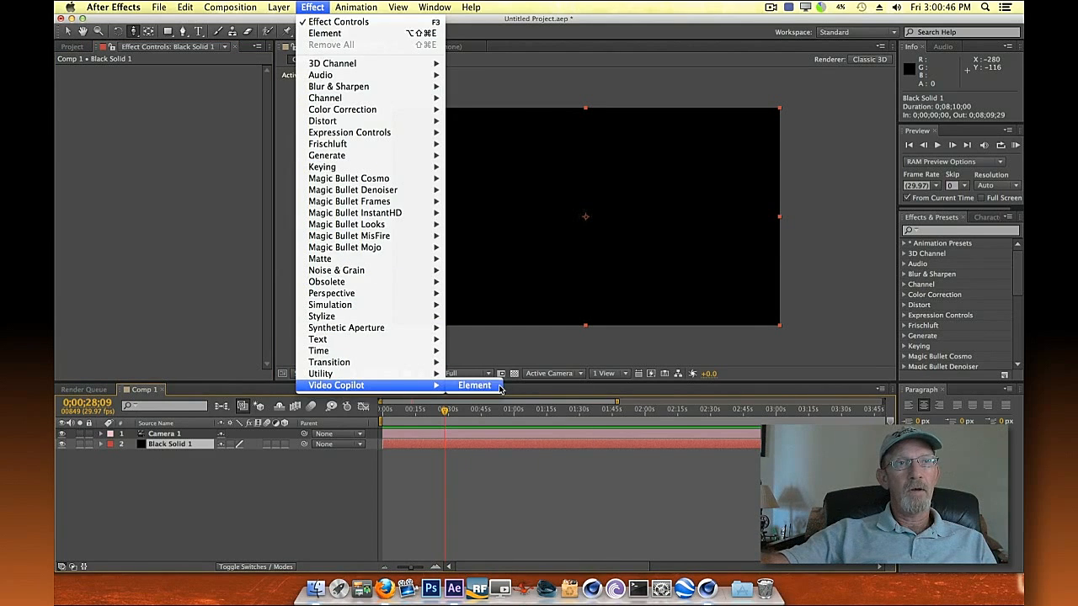
pyautogui.click(475, 384)
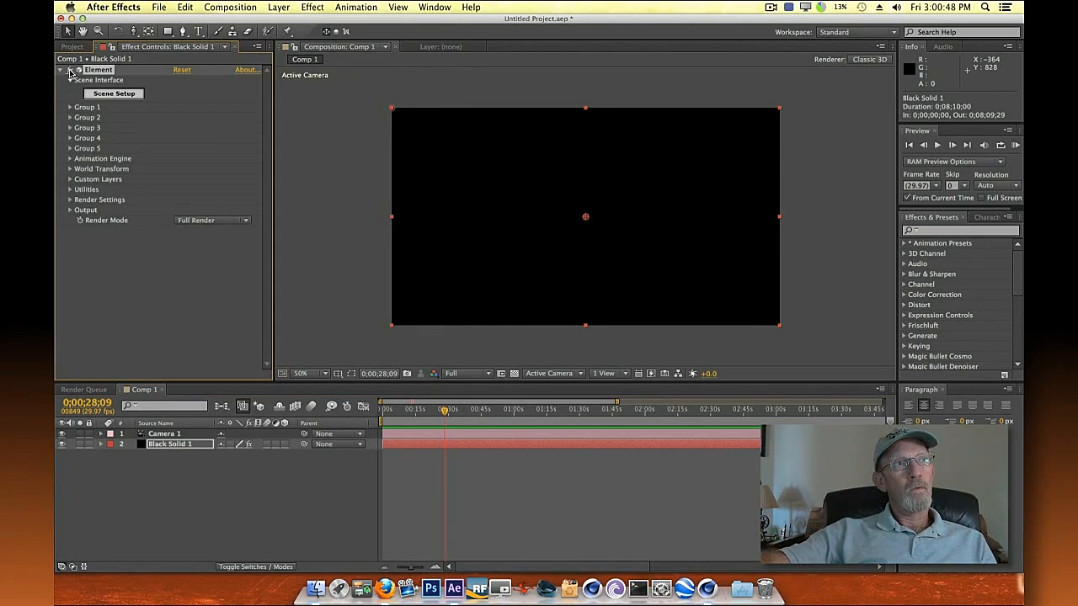
pyautogui.click(115, 94)
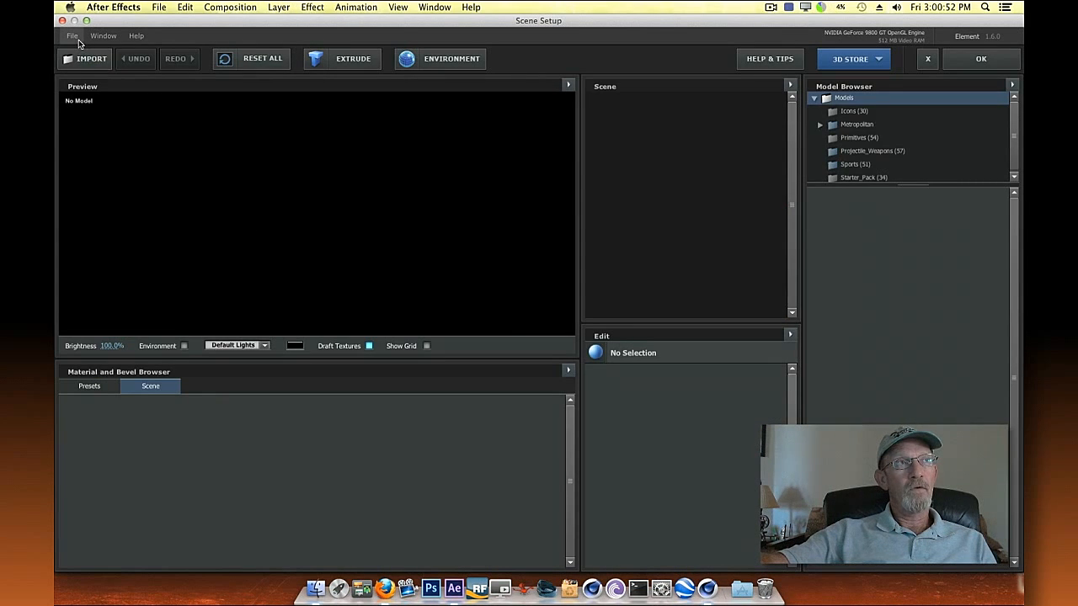
# Start a 3D sequence import and select project_000000.obj in the obj sequence folder
pyautogui.click(71, 35)
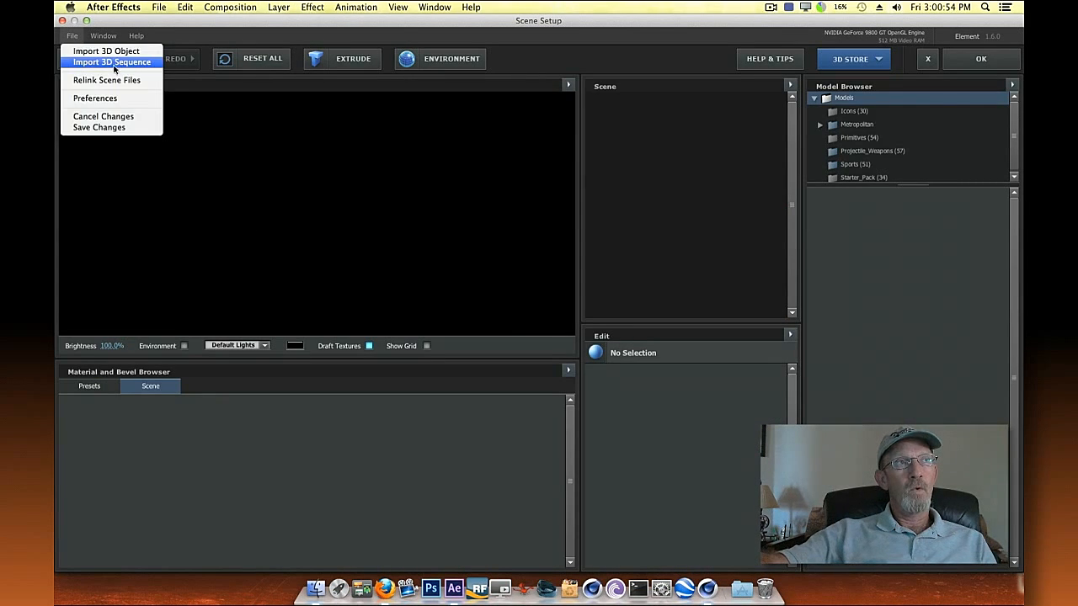
pyautogui.click(106, 51)
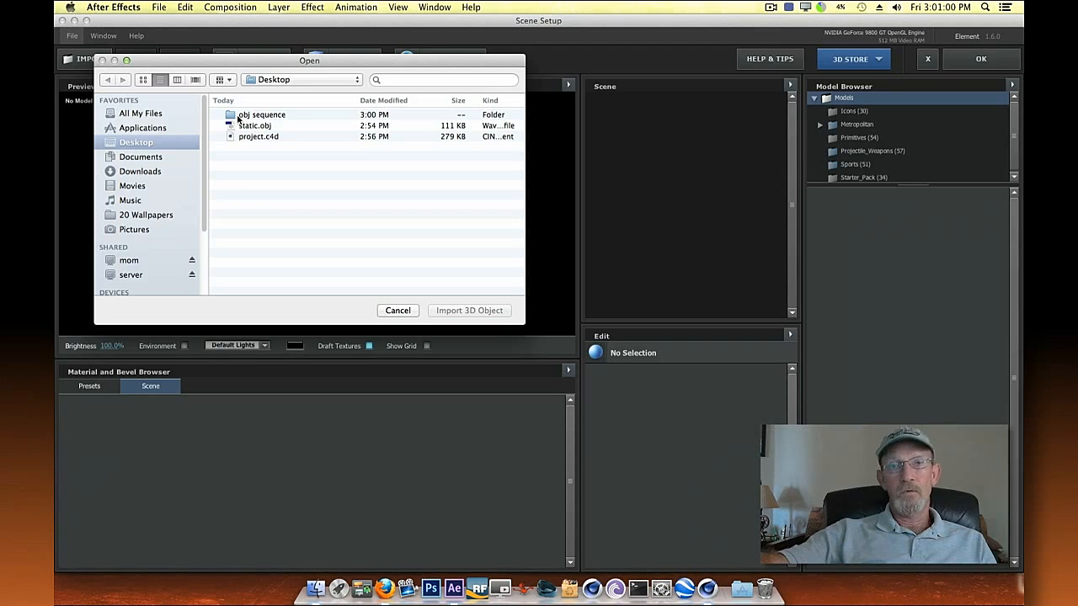
pyautogui.doubleClick(261, 114)
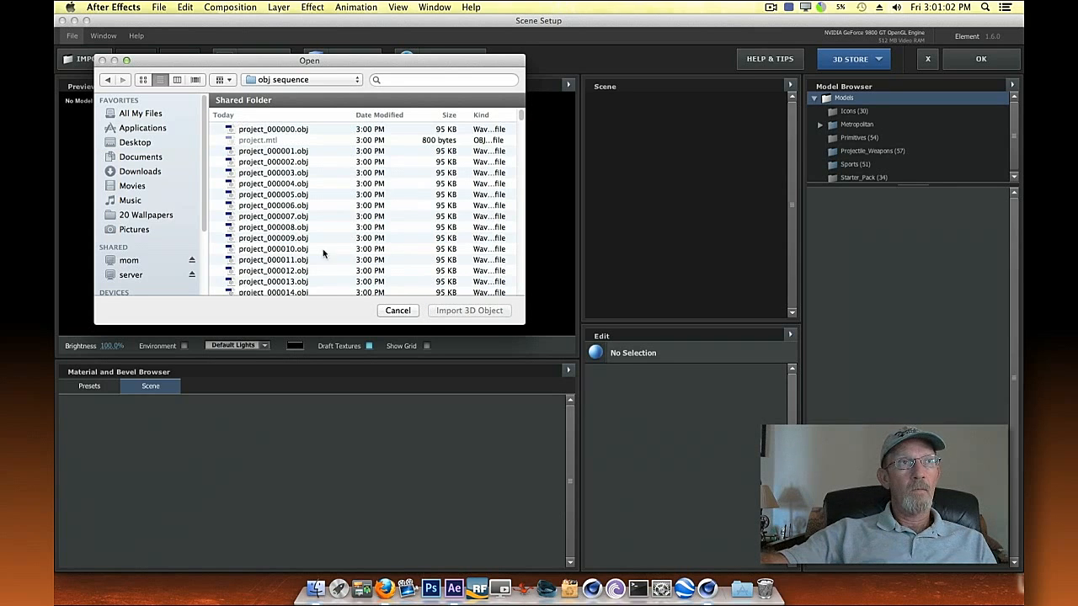
pyautogui.click(273, 128)
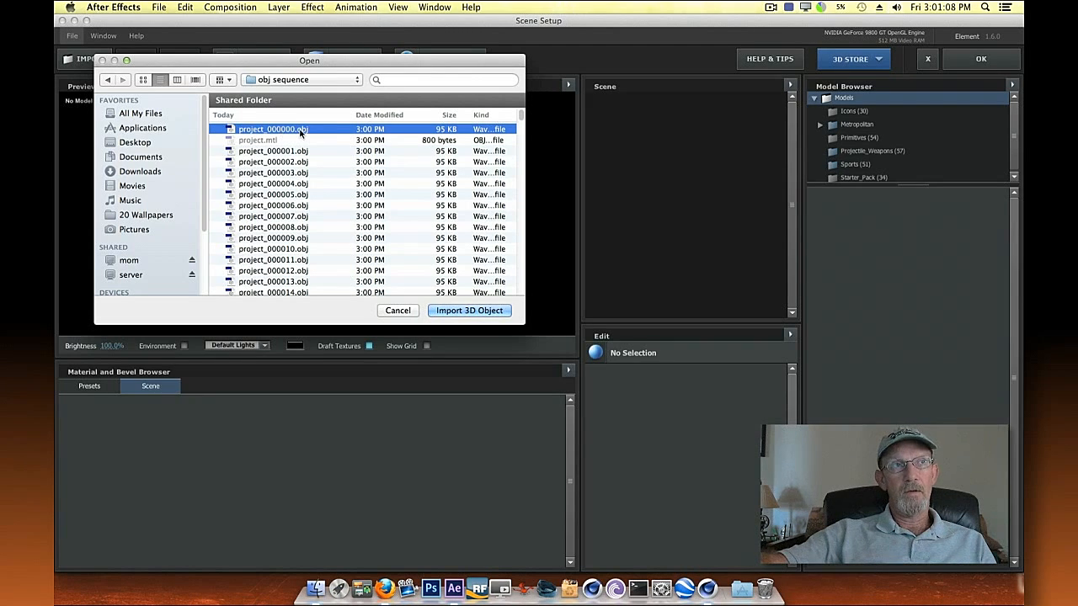
pyautogui.moveTo(272, 309)
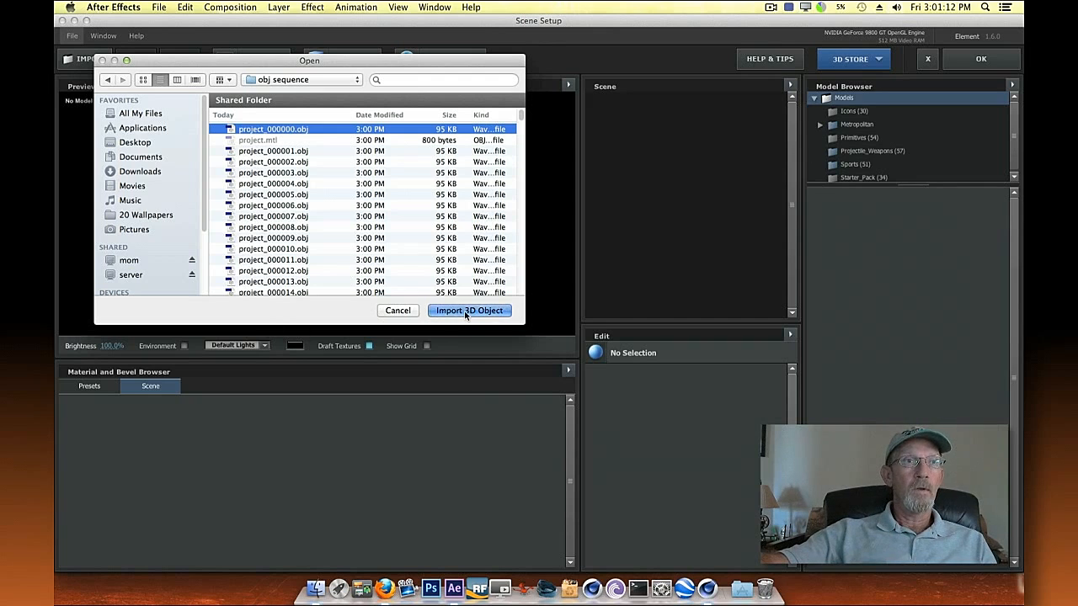
# Import the 401-frame OBJ sequence into Element's scene
pyautogui.click(469, 310)
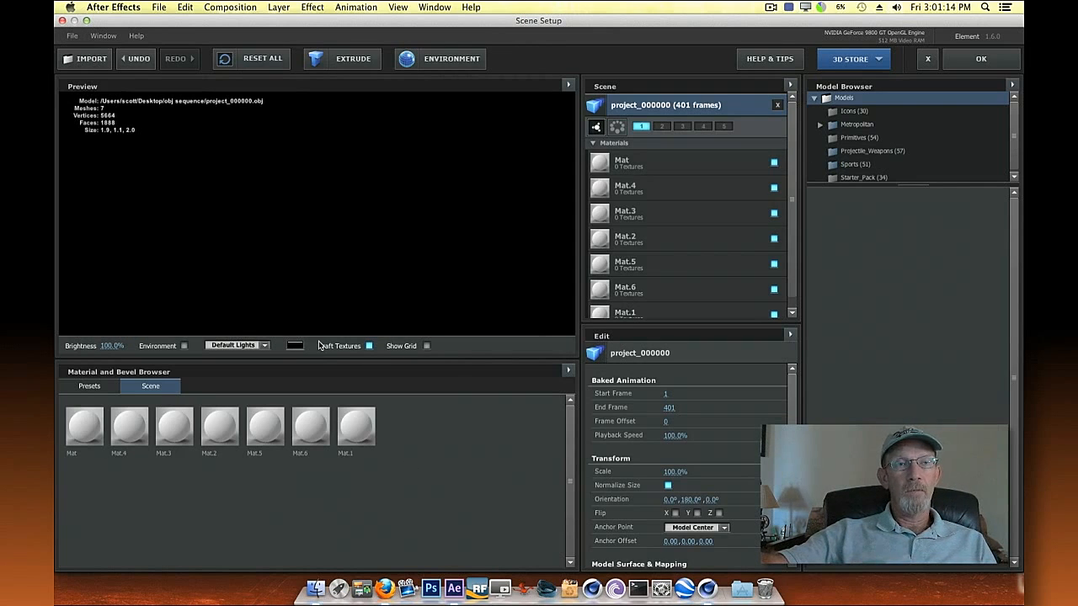
pyautogui.moveTo(800, 419)
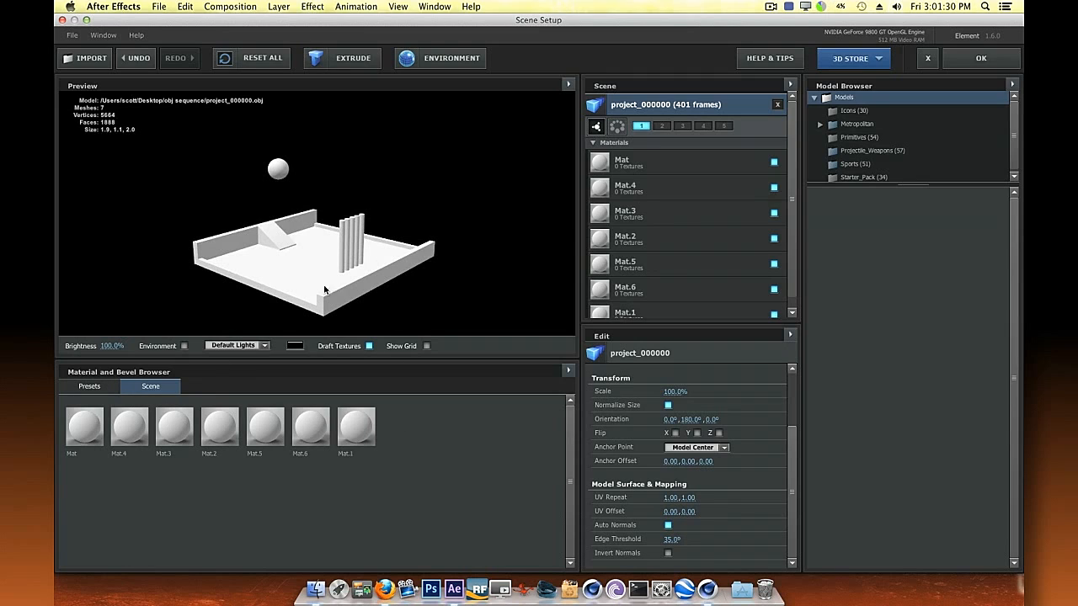
pyautogui.moveTo(266, 272)
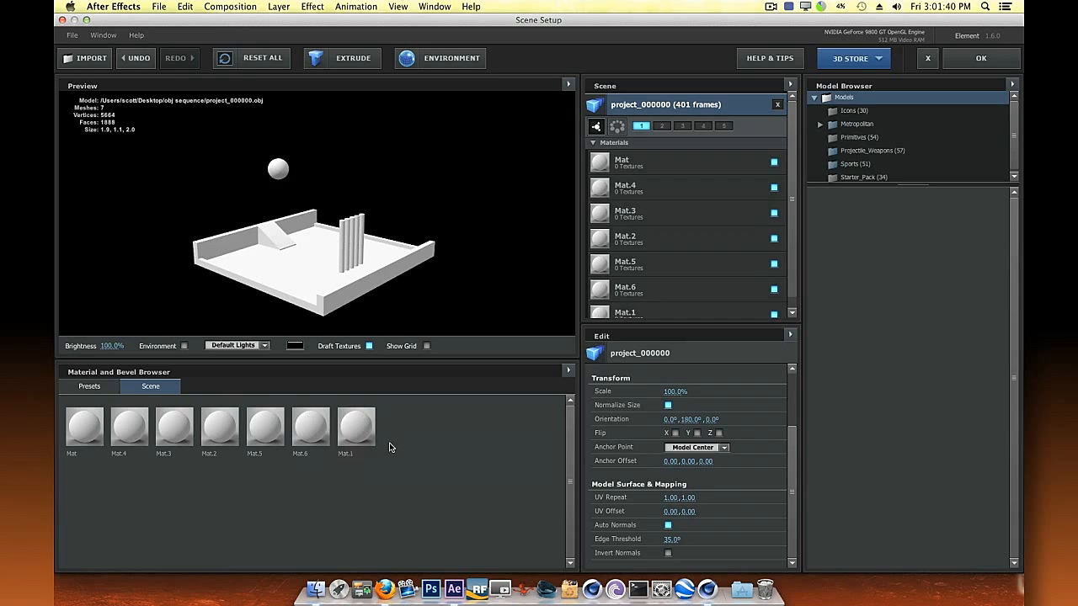
# Apply the Pro_Shaders metal sheet material to the model and accept the scene setup
pyautogui.click(88, 386)
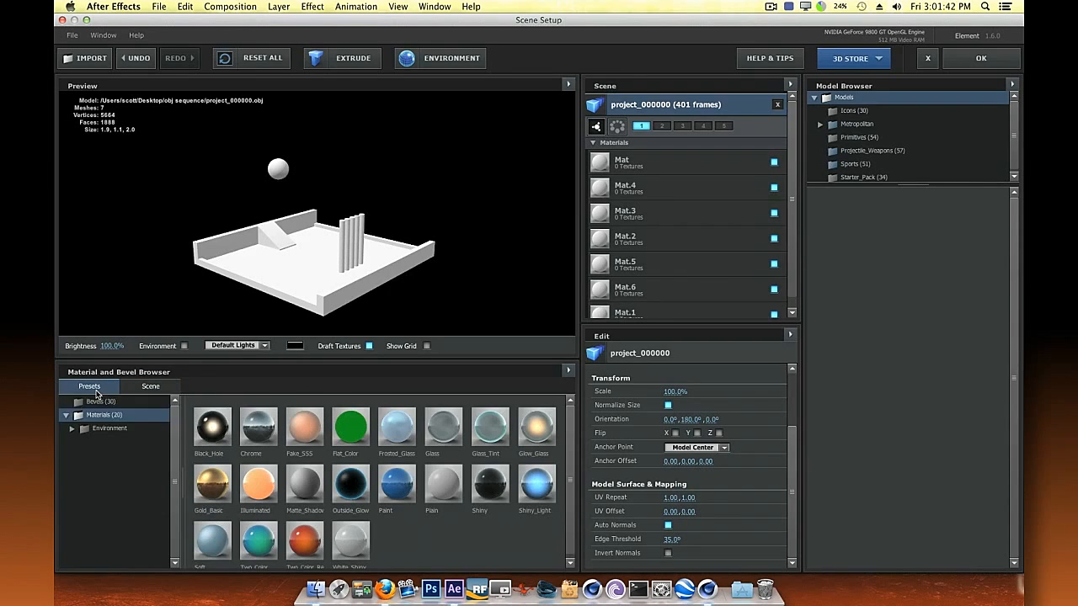
pyautogui.click(107, 428)
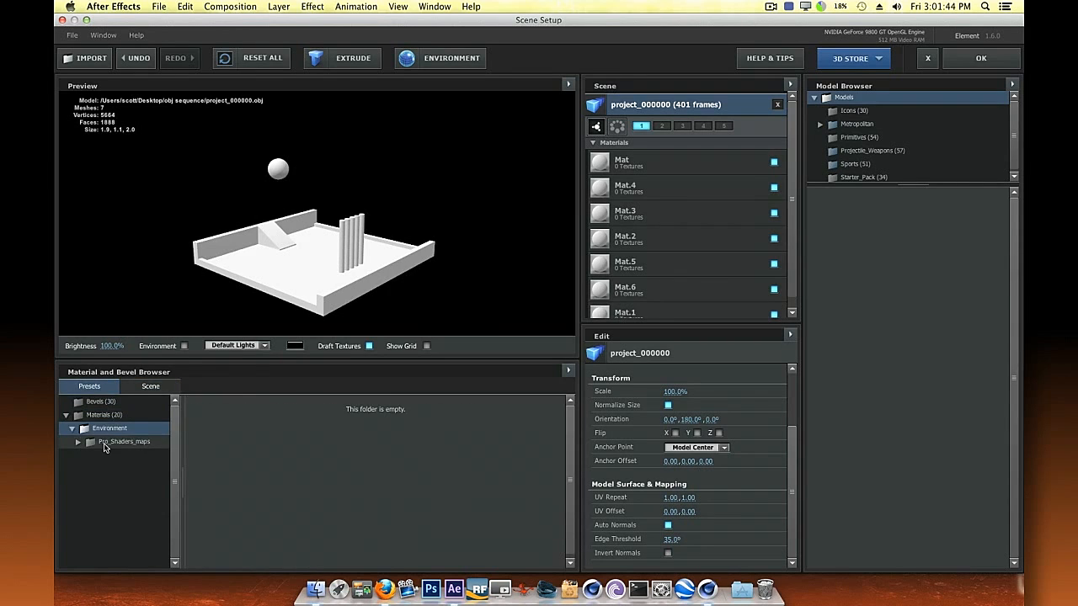
pyautogui.click(77, 441)
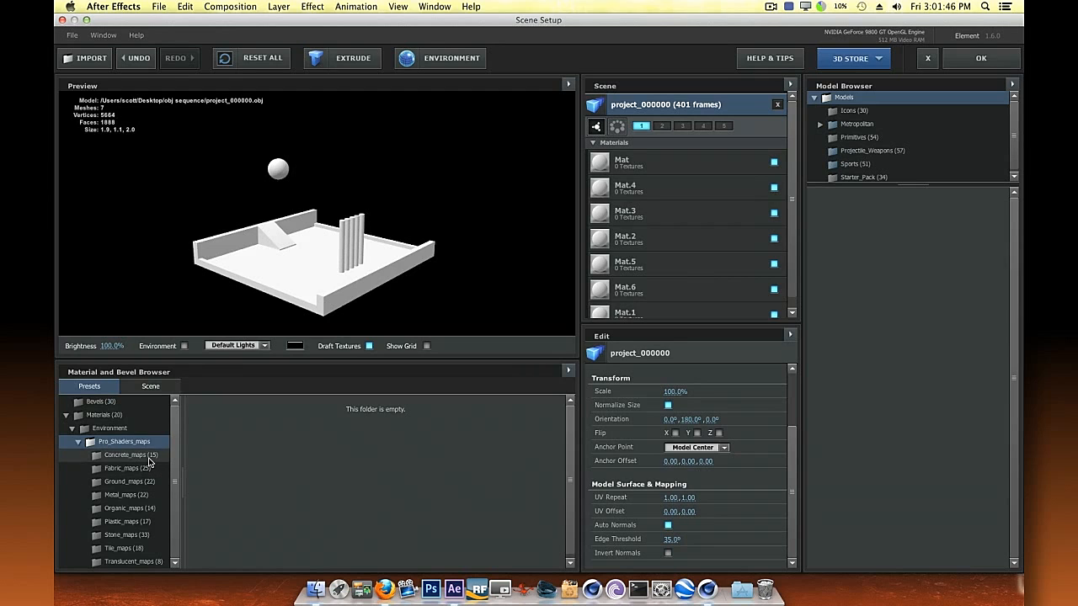
pyautogui.click(131, 454)
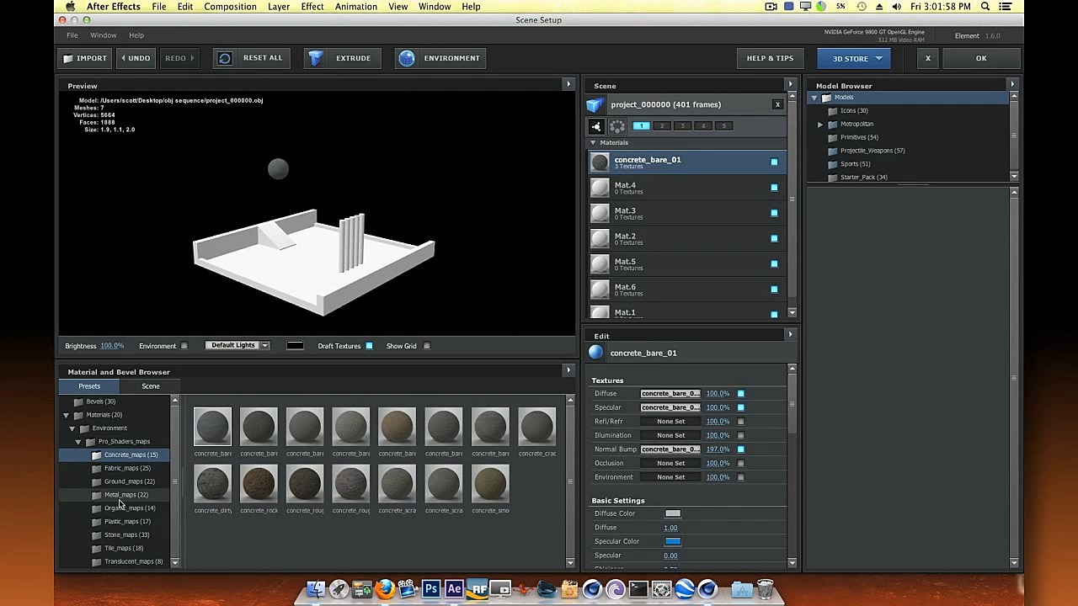
pyautogui.click(121, 495)
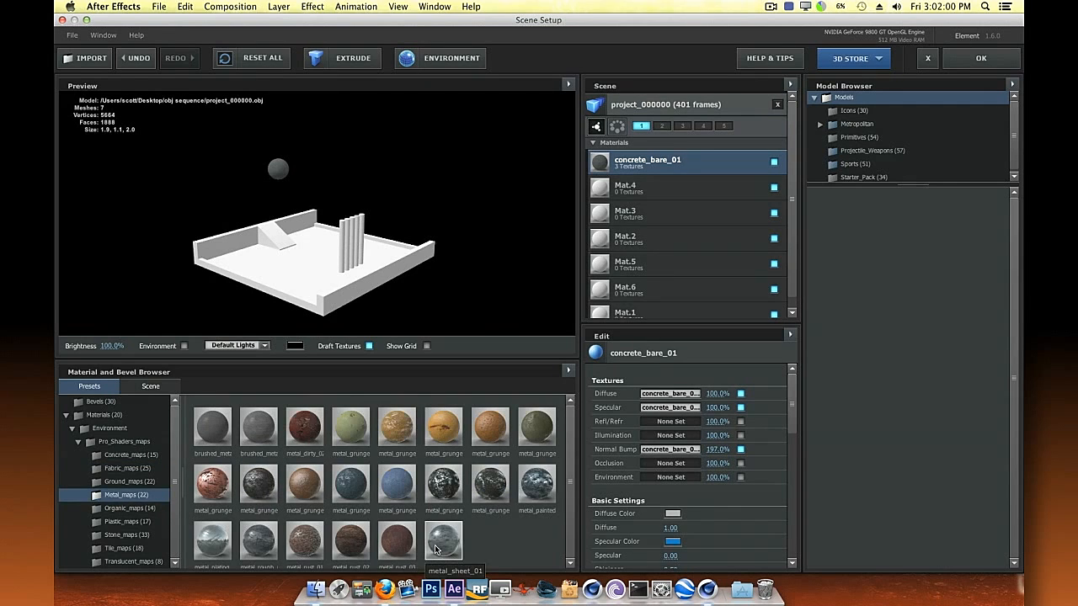
pyautogui.doubleClick(445, 543)
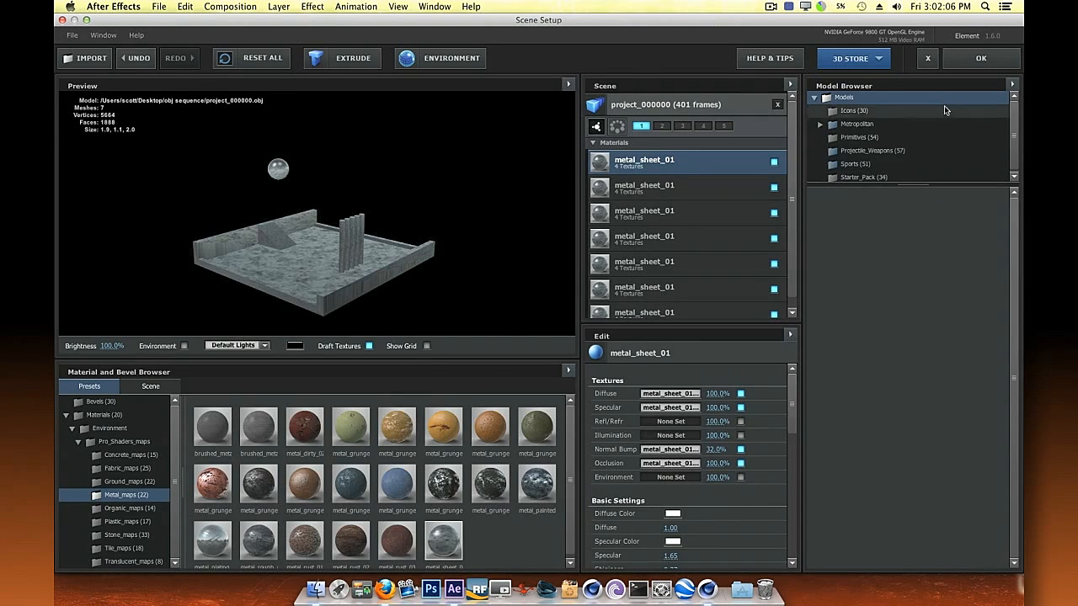
pyautogui.click(980, 58)
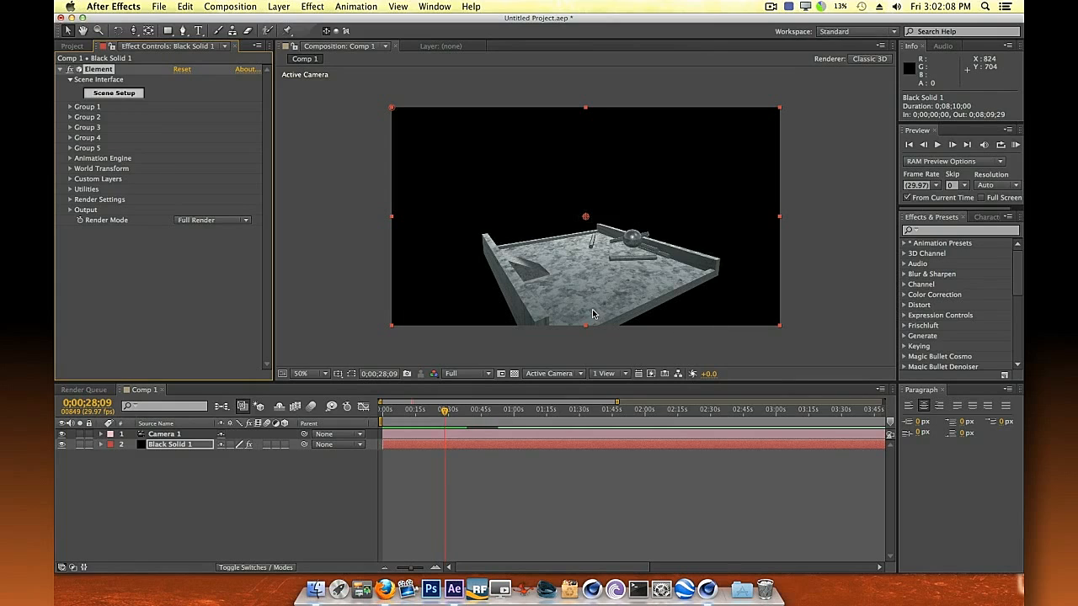
# Orbit and track Camera 1 to a low, close angle on the scene
pyautogui.doubleClick(169, 445)
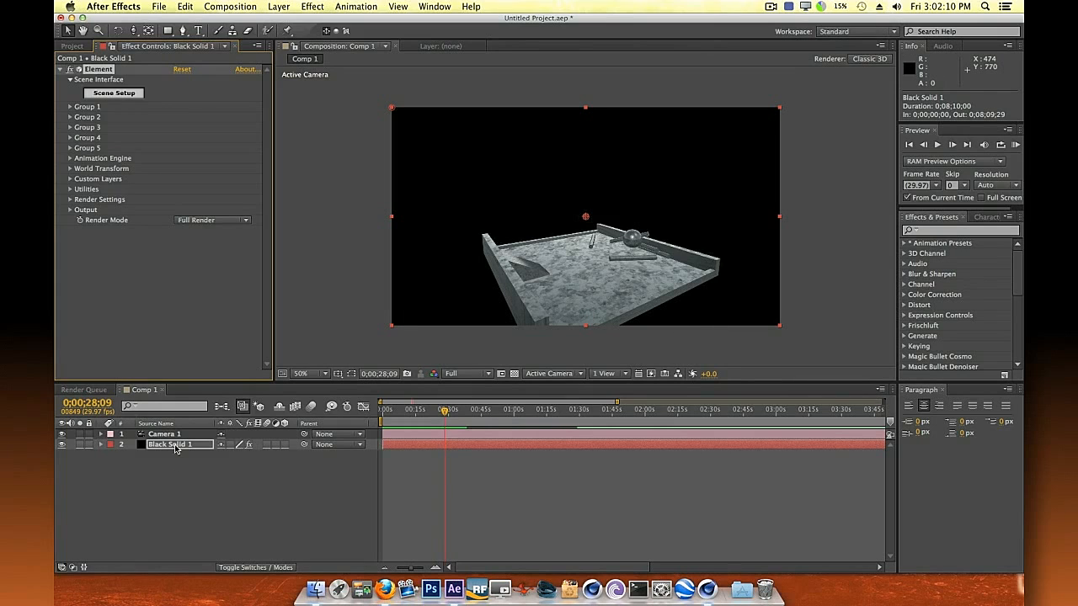
pyautogui.click(166, 435)
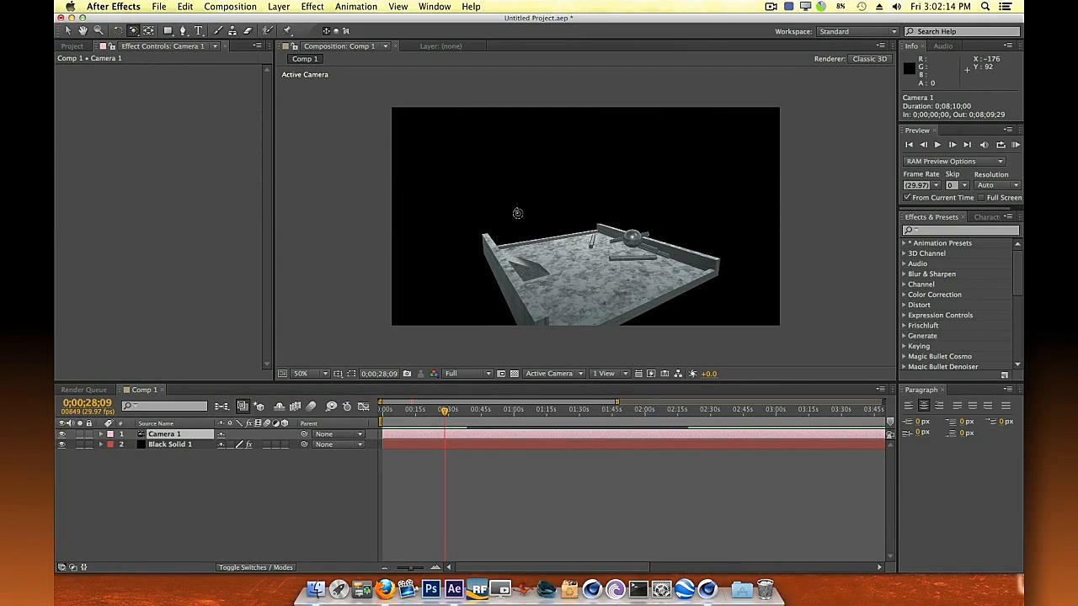
pyautogui.moveTo(518, 212); pyautogui.dragTo(502, 263)
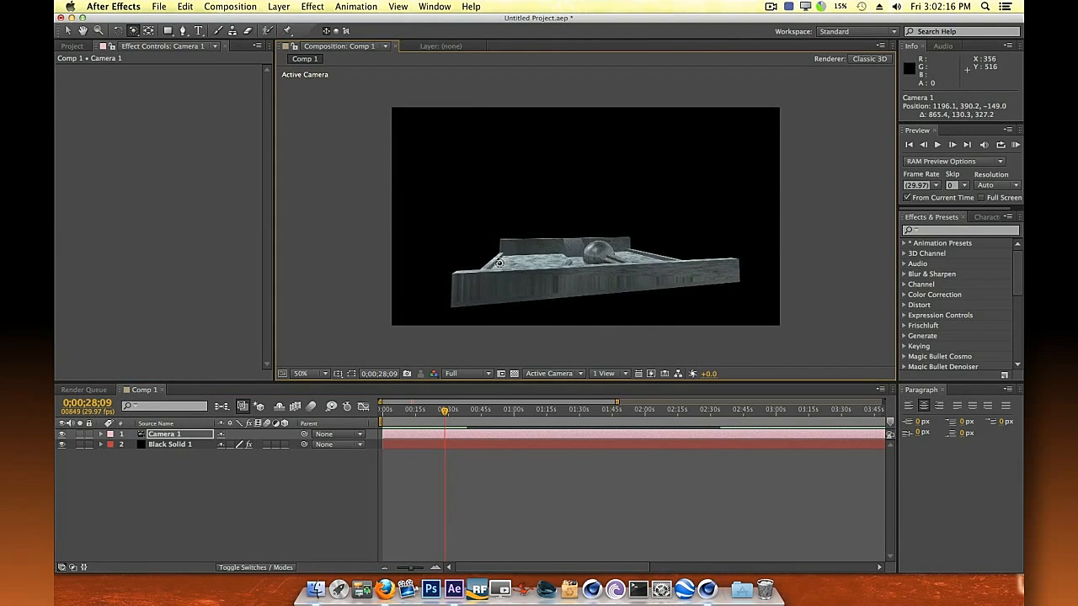
pyautogui.moveTo(498, 264); pyautogui.dragTo(572, 286)
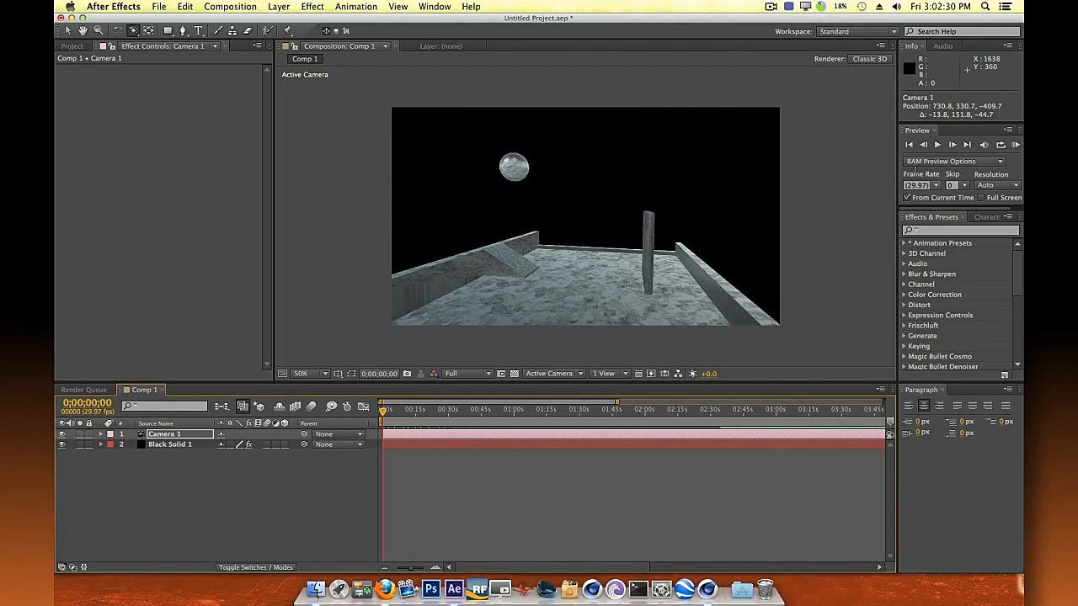
# Run a RAM preview of the animation
pyautogui.click(936, 145)
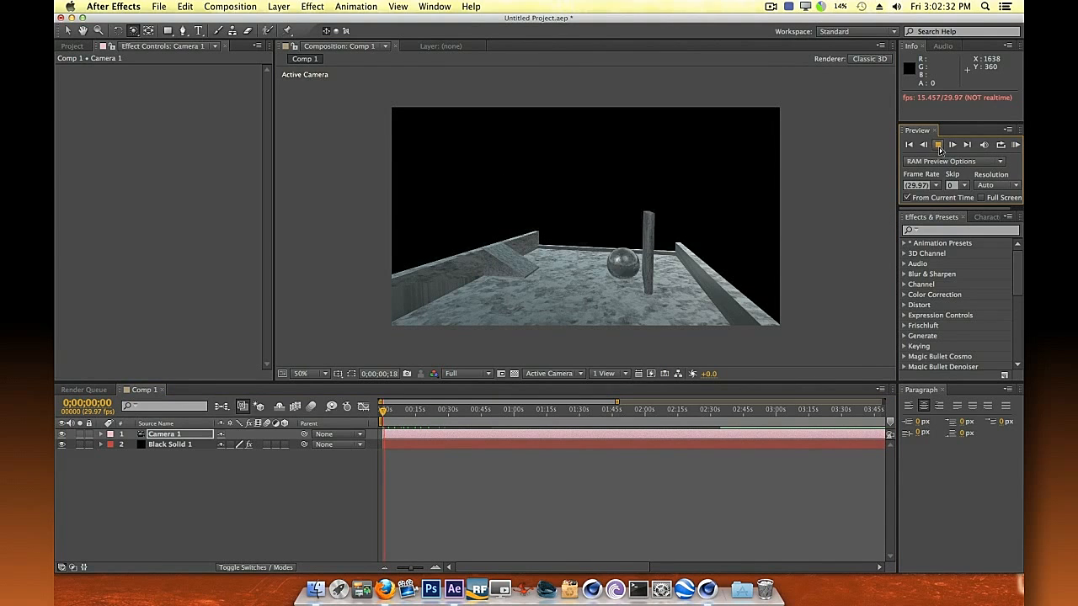
pyautogui.click(936, 145)
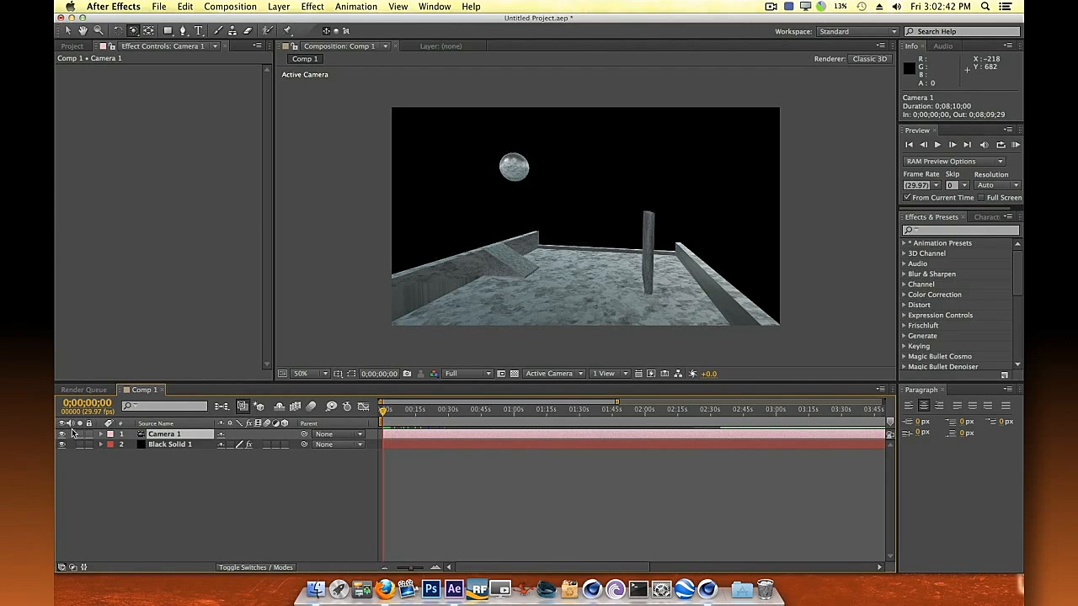
# Reveal Camera 1's transform properties, return to the first frame and preview the camera move
pyautogui.click(102, 435)
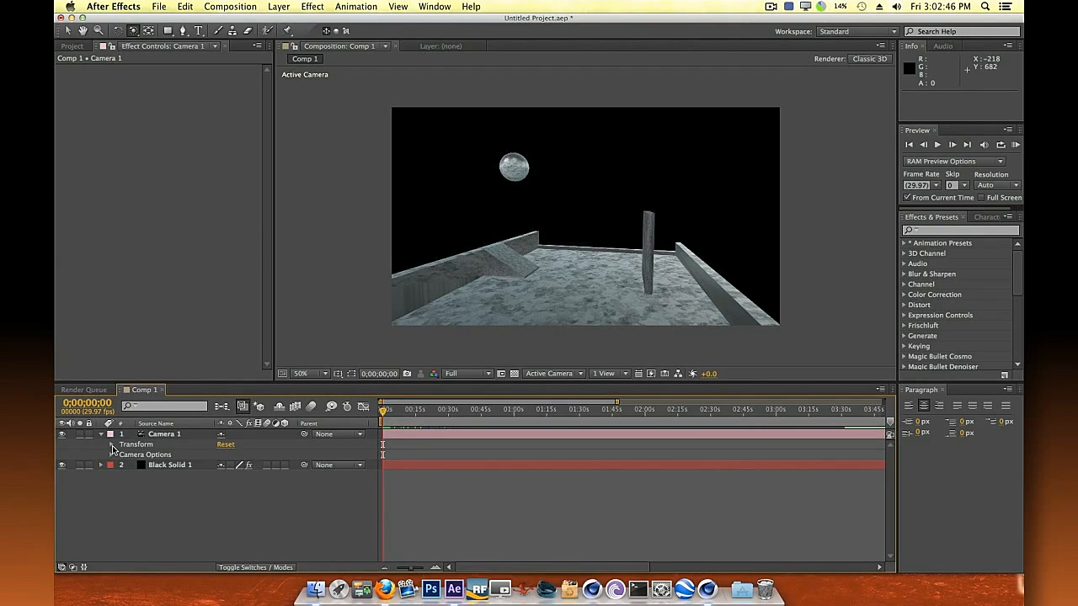
pyautogui.click(111, 444)
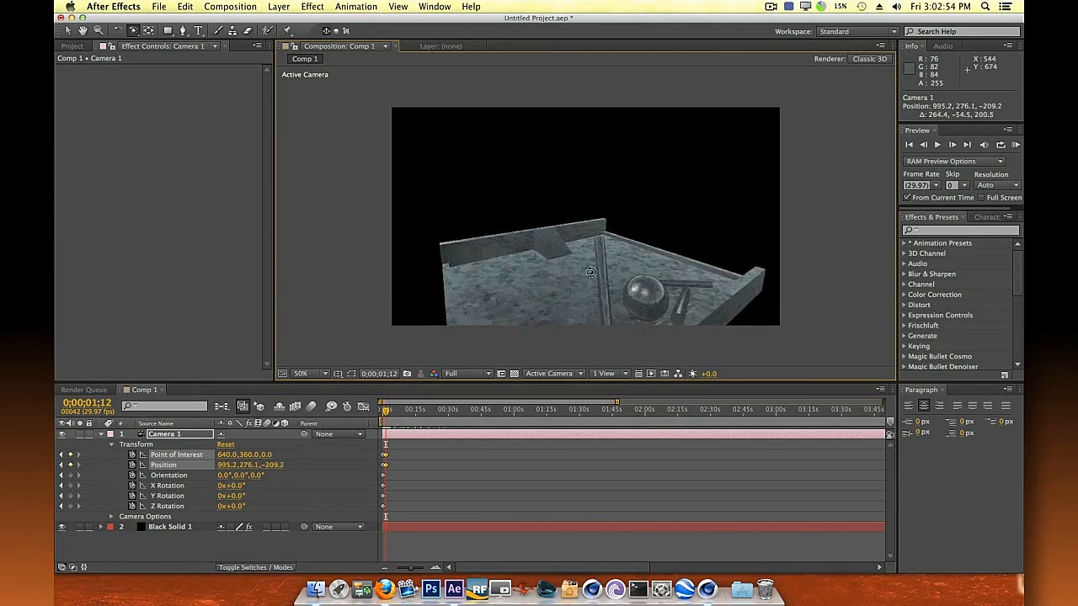
pyautogui.moveTo(590, 273); pyautogui.dragTo(478, 256)
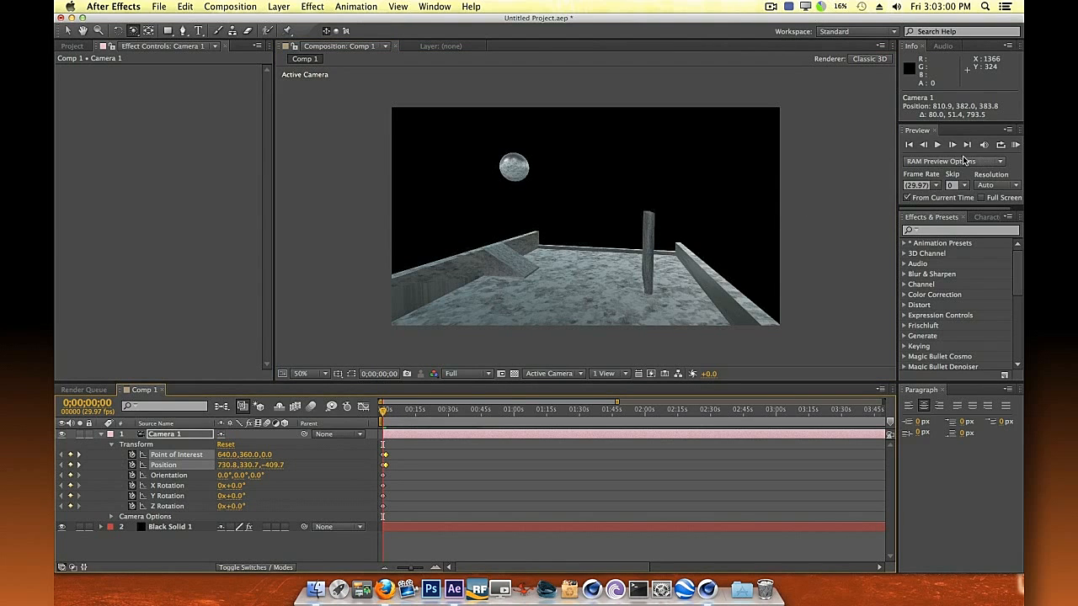
pyautogui.click(936, 145)
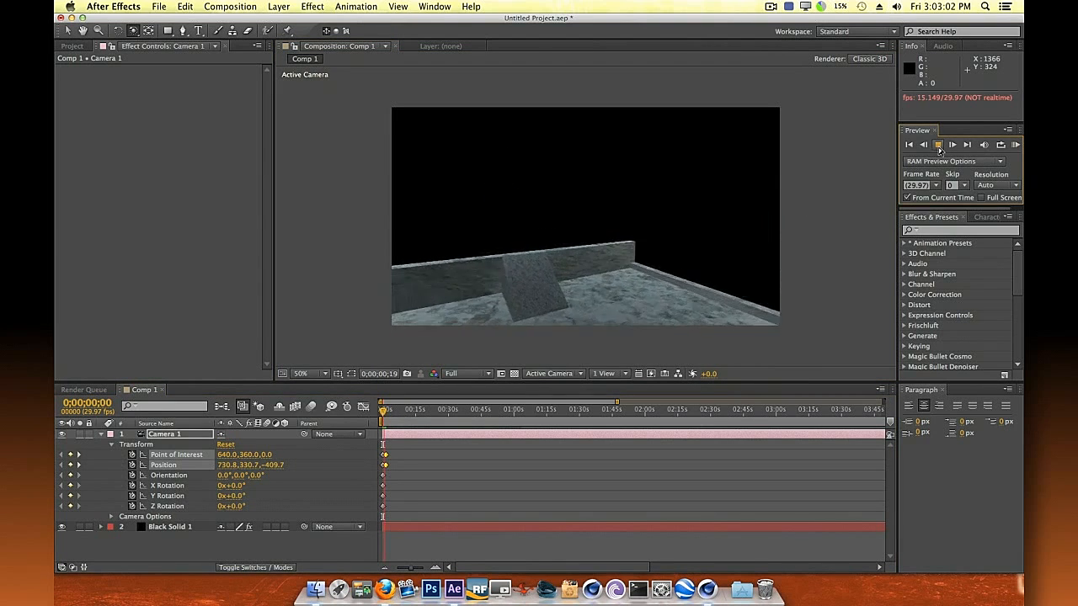
pyautogui.click(938, 145)
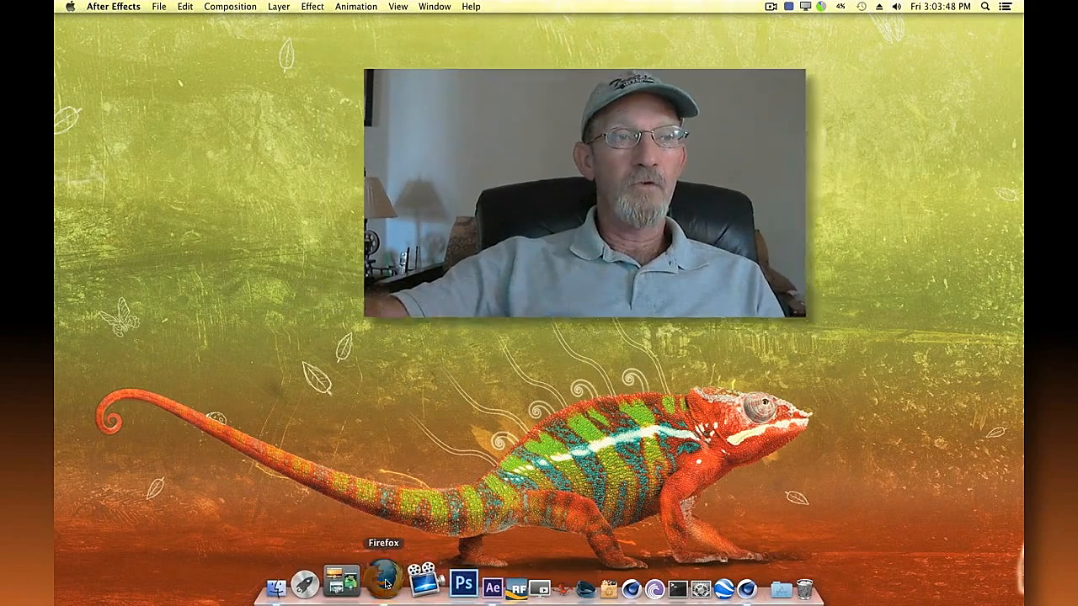
# Switch to Firefox showing the Riptide Pro page
pyautogui.click(384, 582)
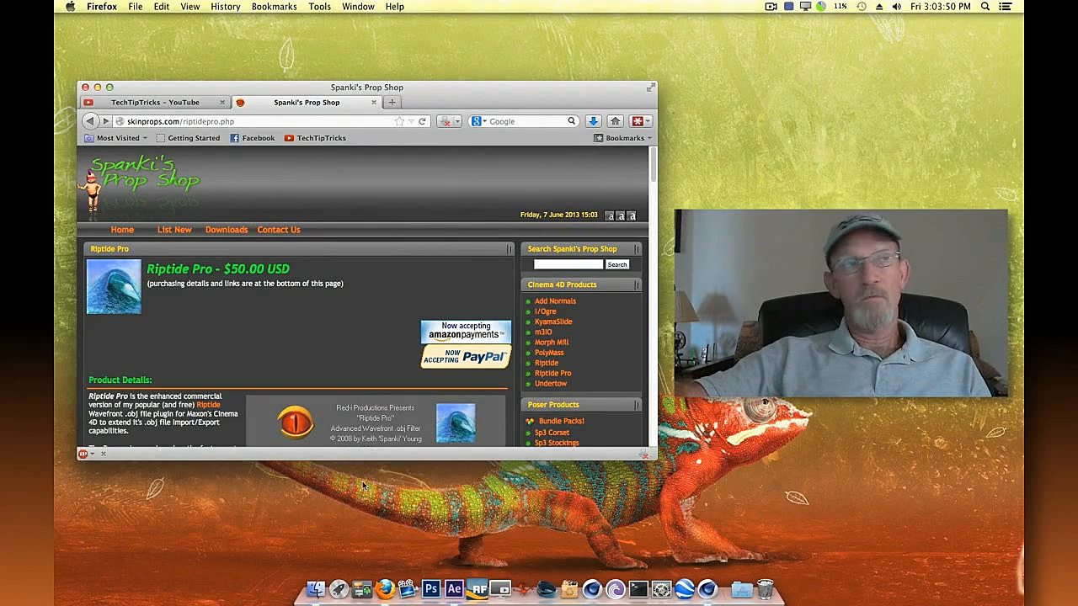